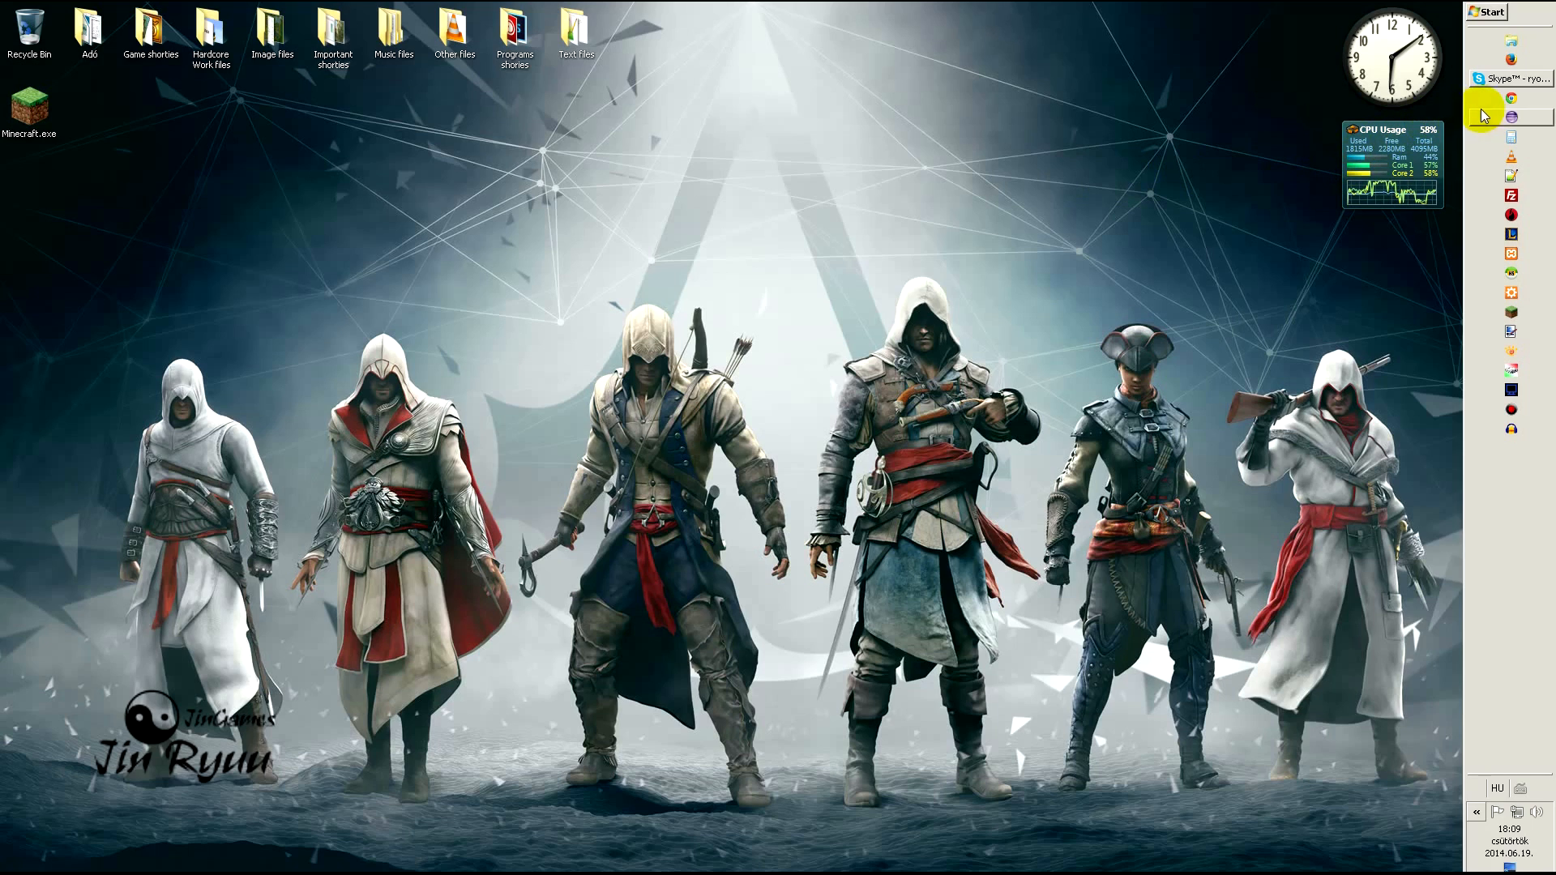
Step: Launch Chrome and load the JinGames website with its Dragon Block C menu
{"action": "left_click", "coordinate": [1511, 97]}
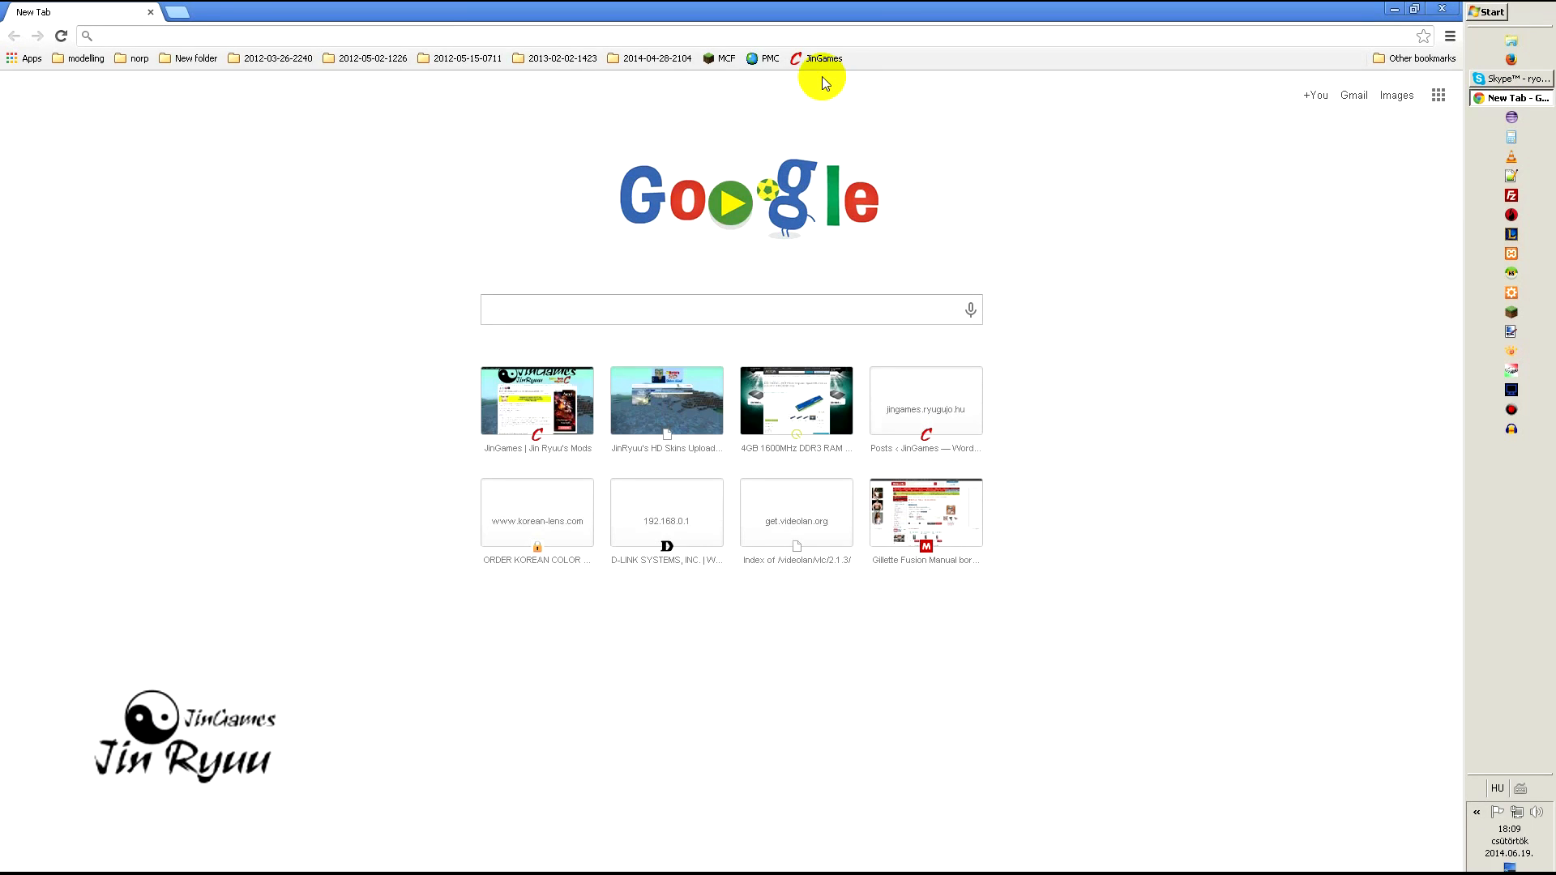
{"action": "left_click", "coordinate": [815, 58]}
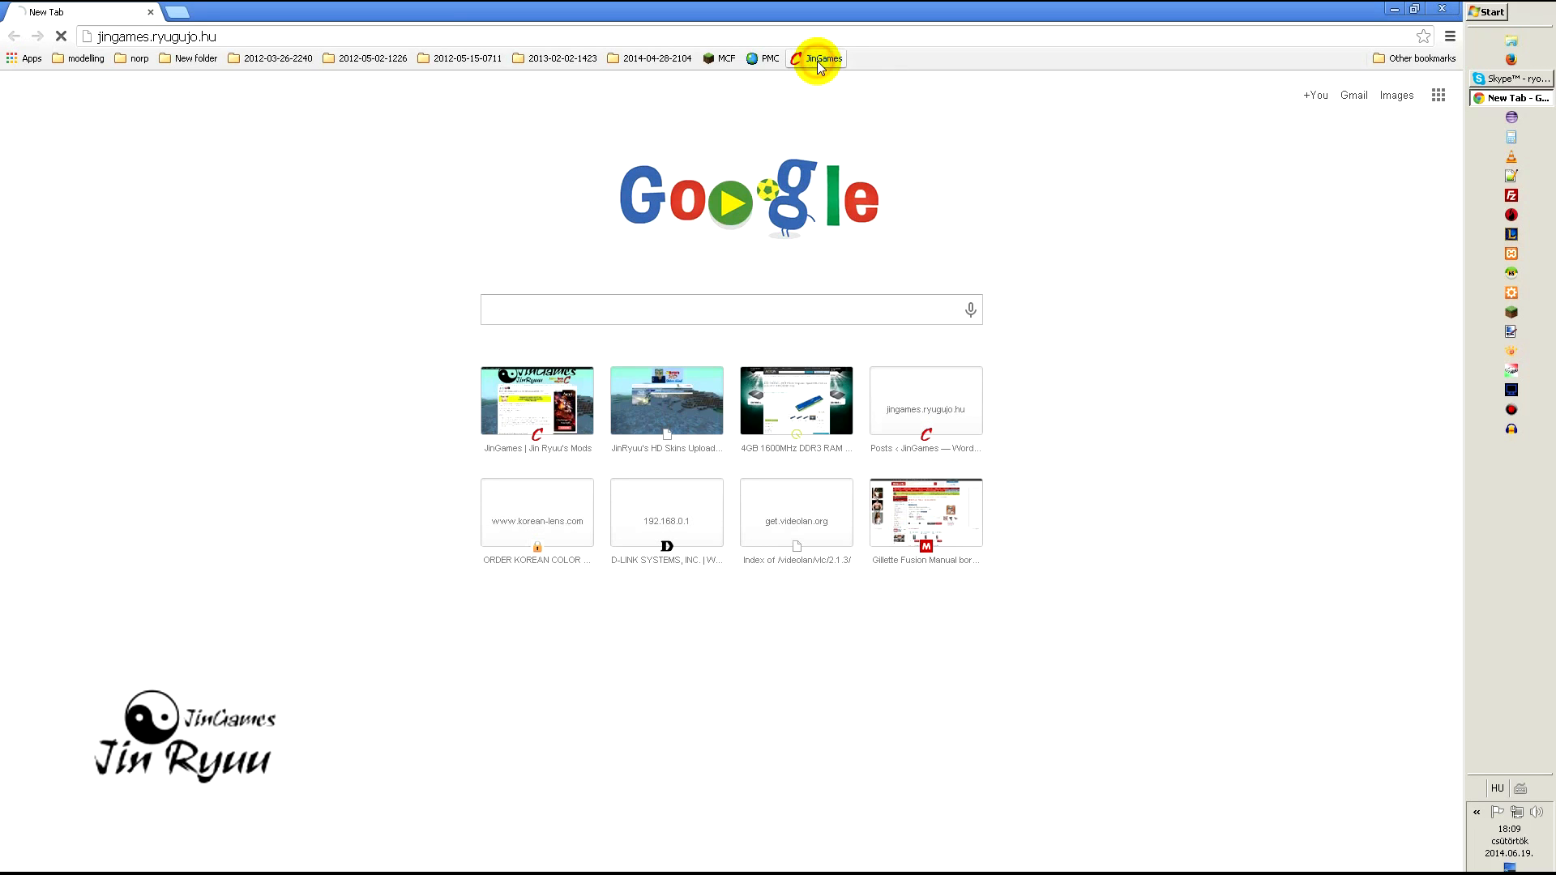
{"action": "left_click", "coordinate": [817, 59]}
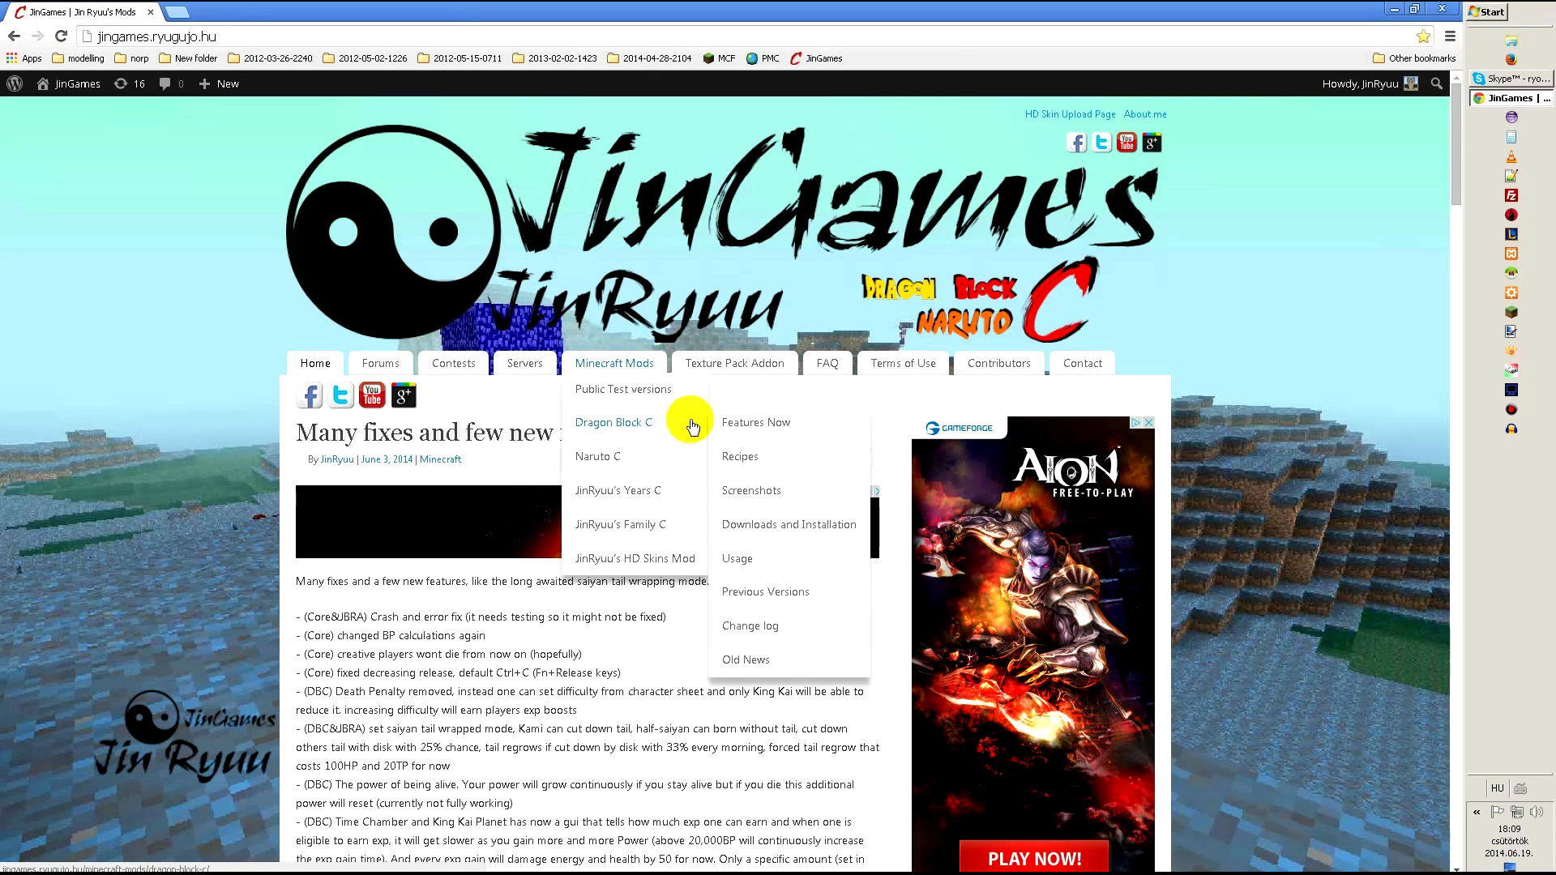
Step: Go to the Dragon Block C Downloads and Installation page
{"action": "left_click", "coordinate": [787, 523]}
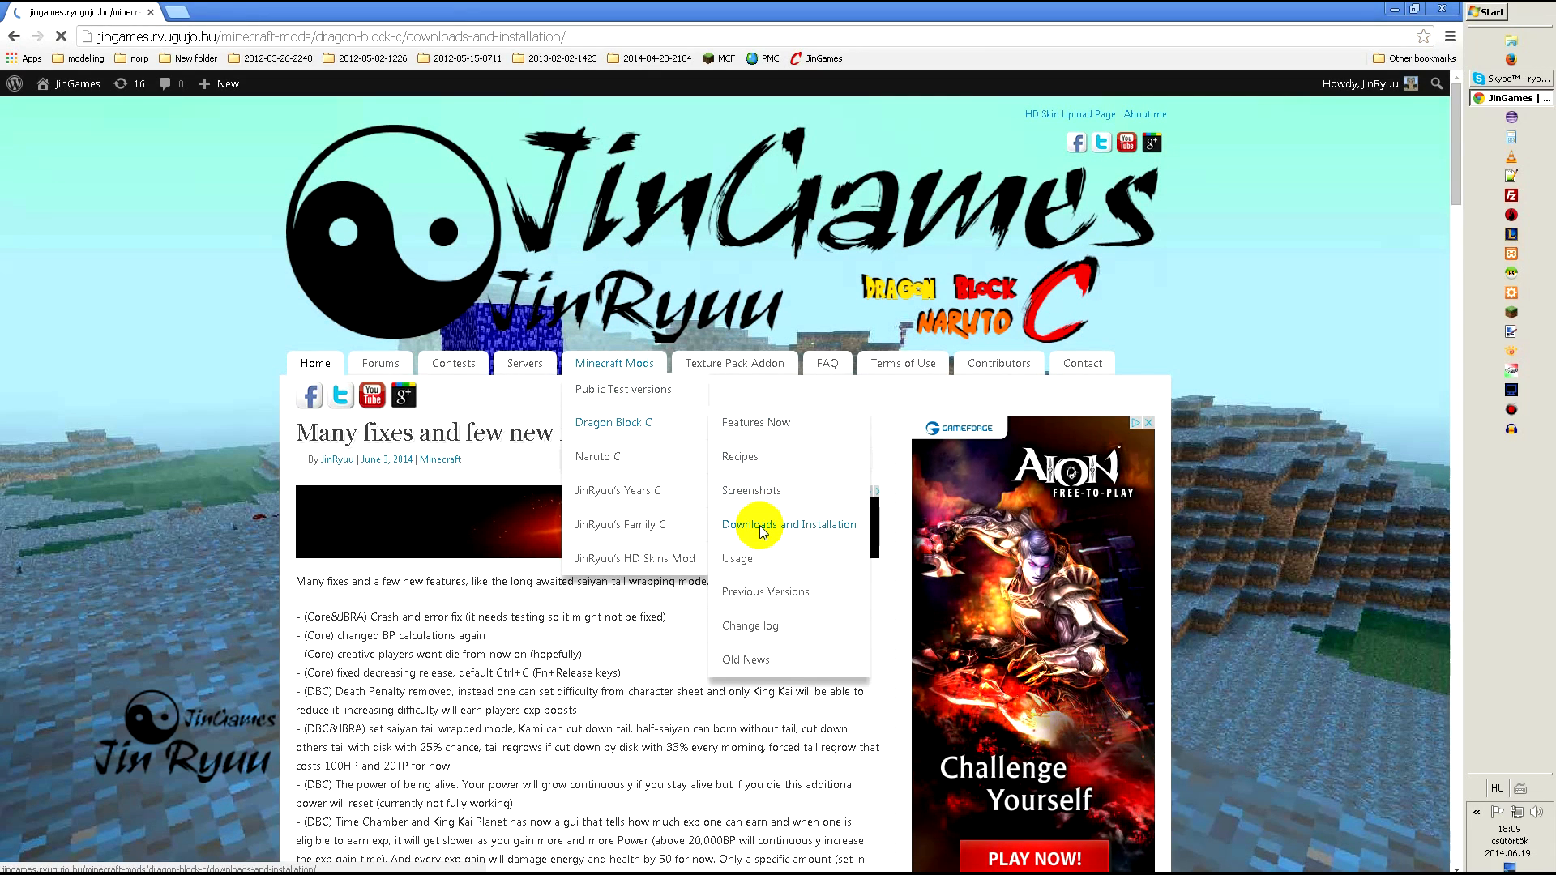
{"action": "left_click", "coordinate": [789, 524]}
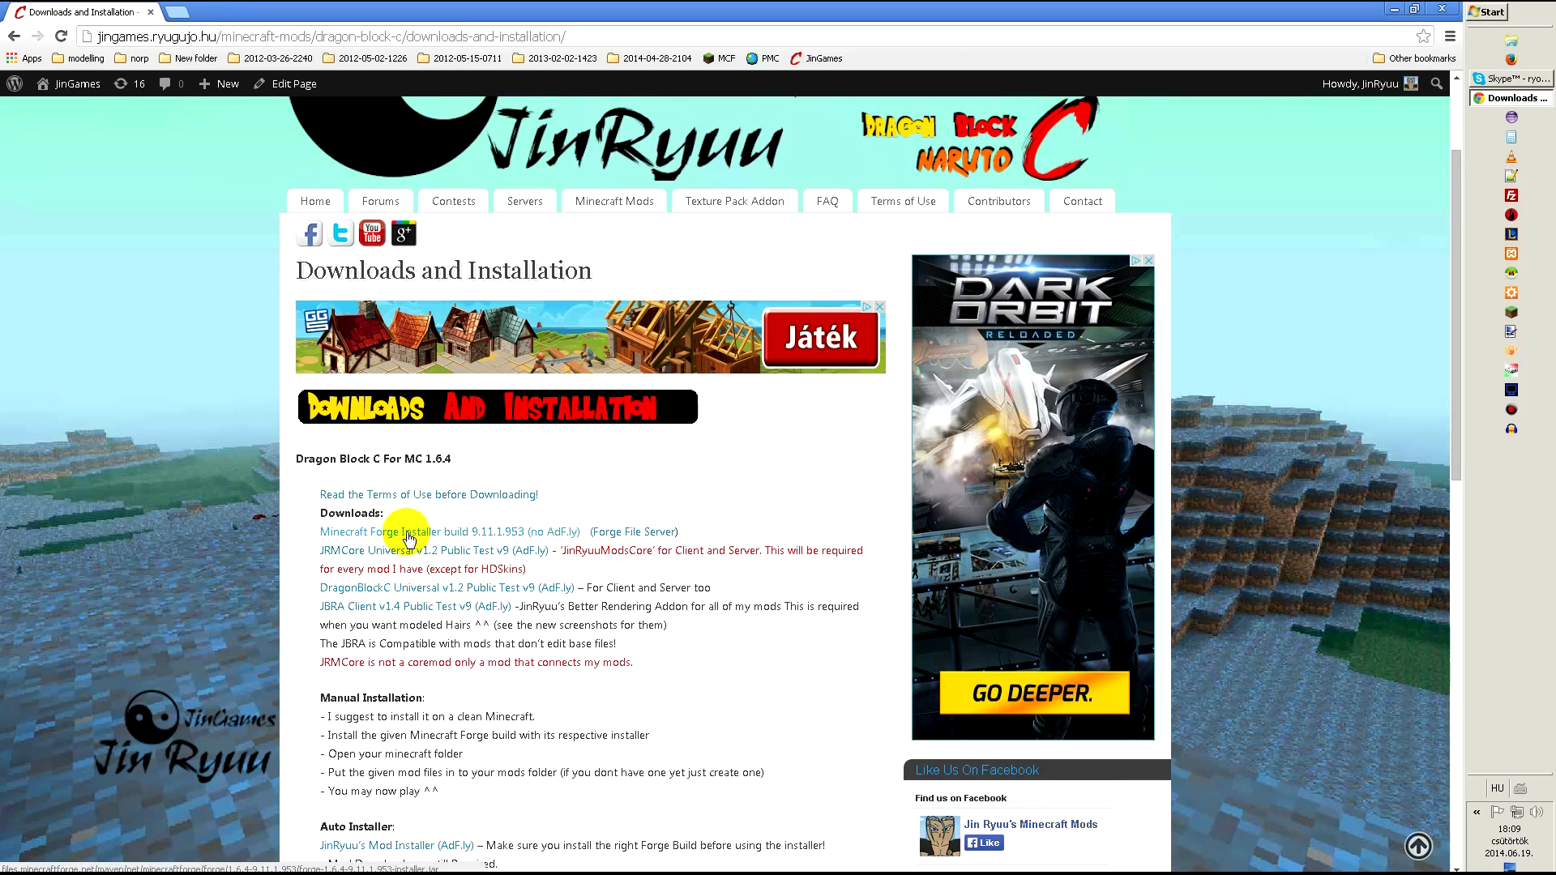
{"action": "mouse_move", "coordinate": [427, 546]}
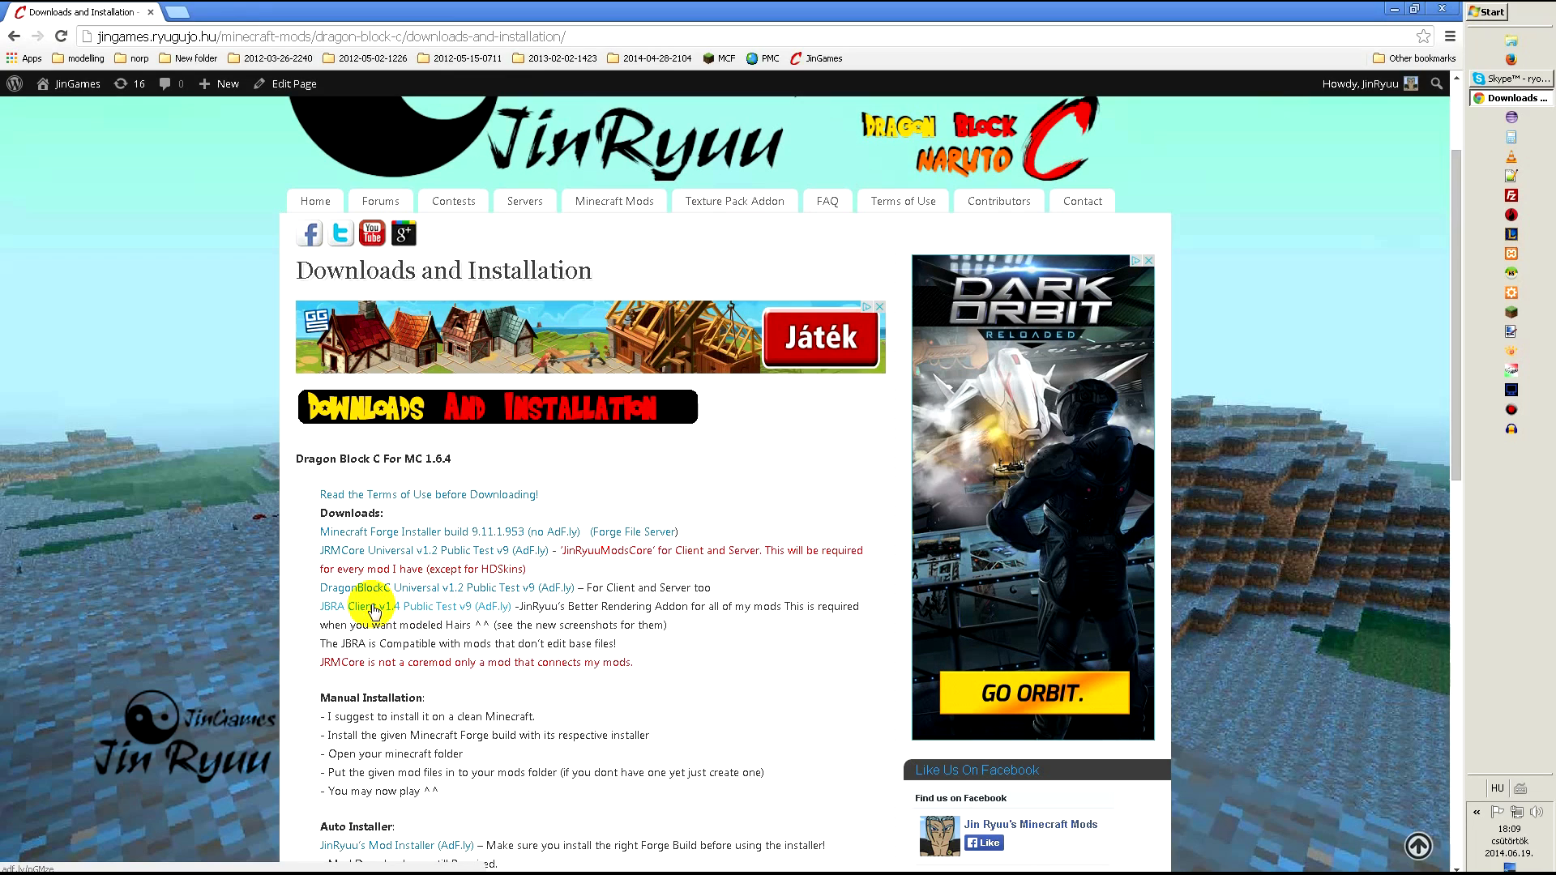
{"action": "mouse_move", "coordinate": [352, 541]}
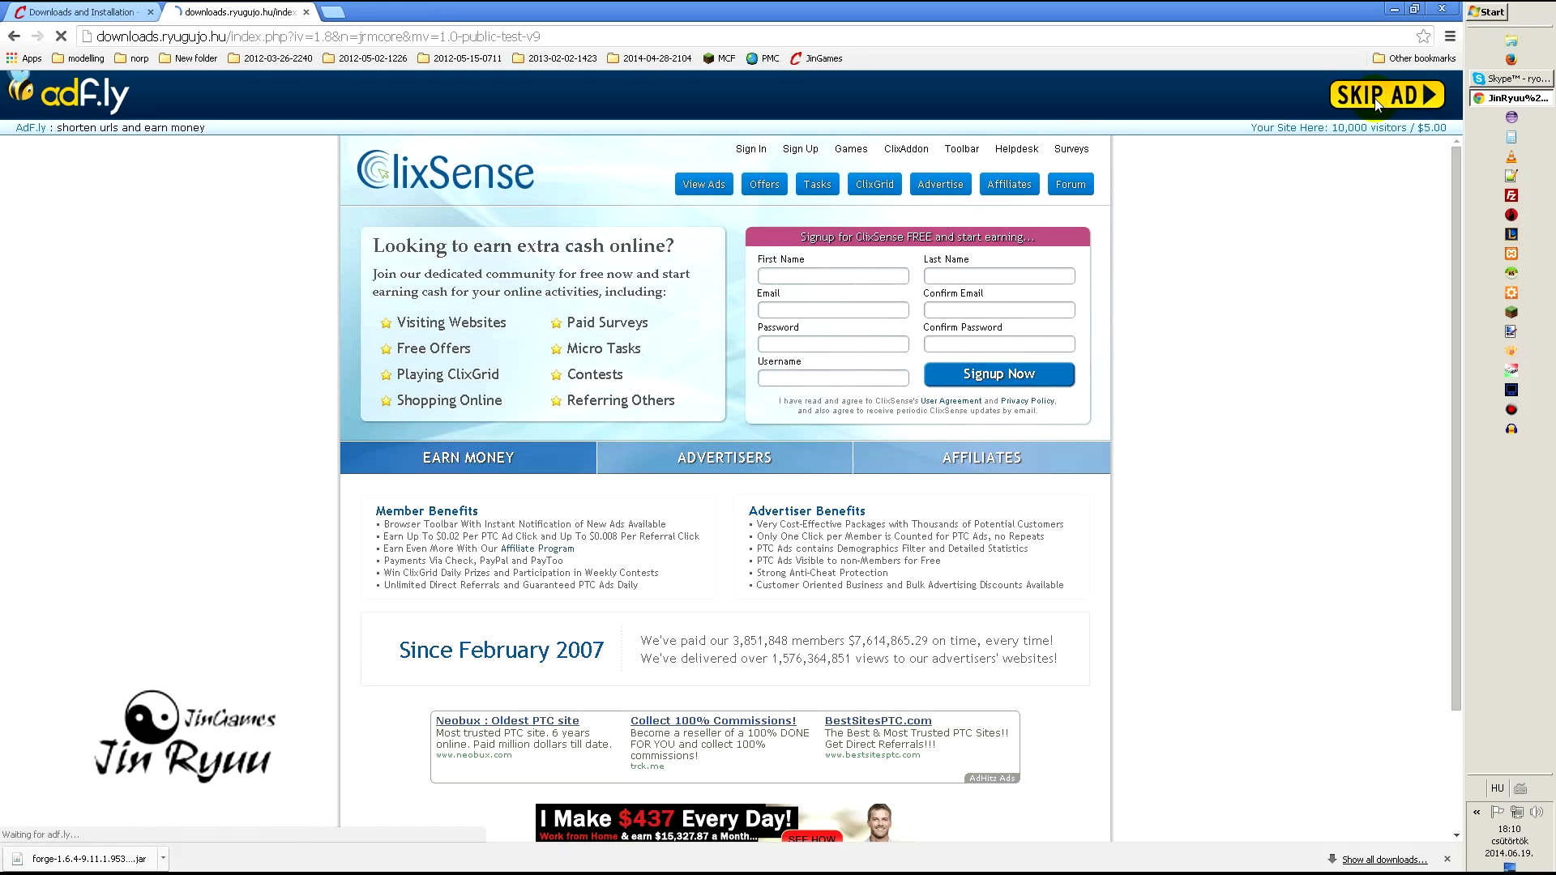
Step: Skip the AdF.ly ads to download JRMCore and Dragon Block C, then return to the downloads page
{"action": "left_click", "coordinate": [1387, 94]}
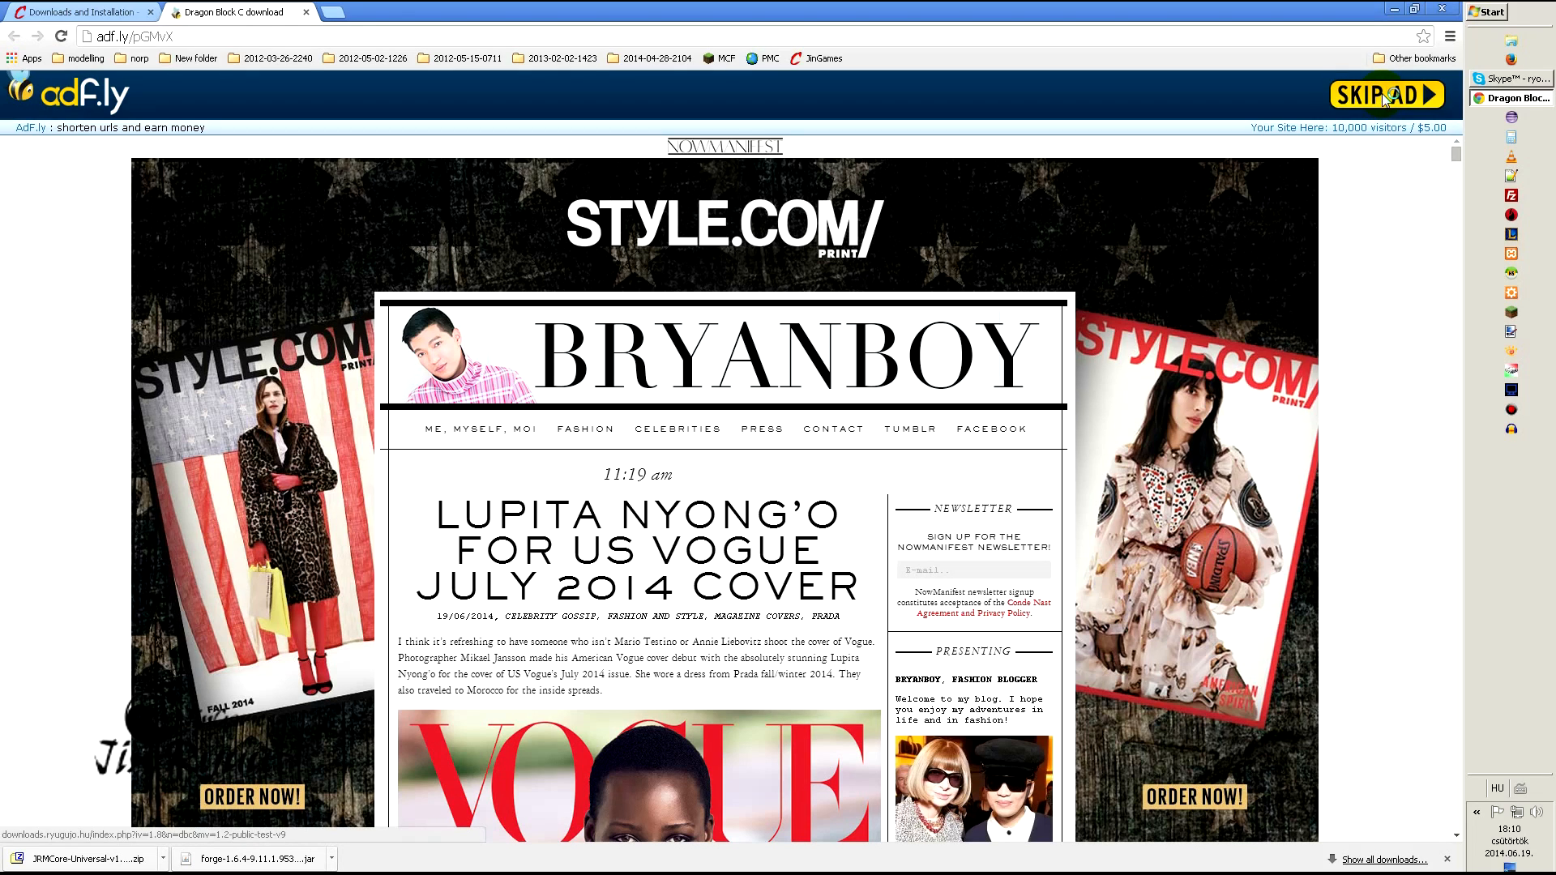
{"action": "left_click", "coordinate": [1386, 94]}
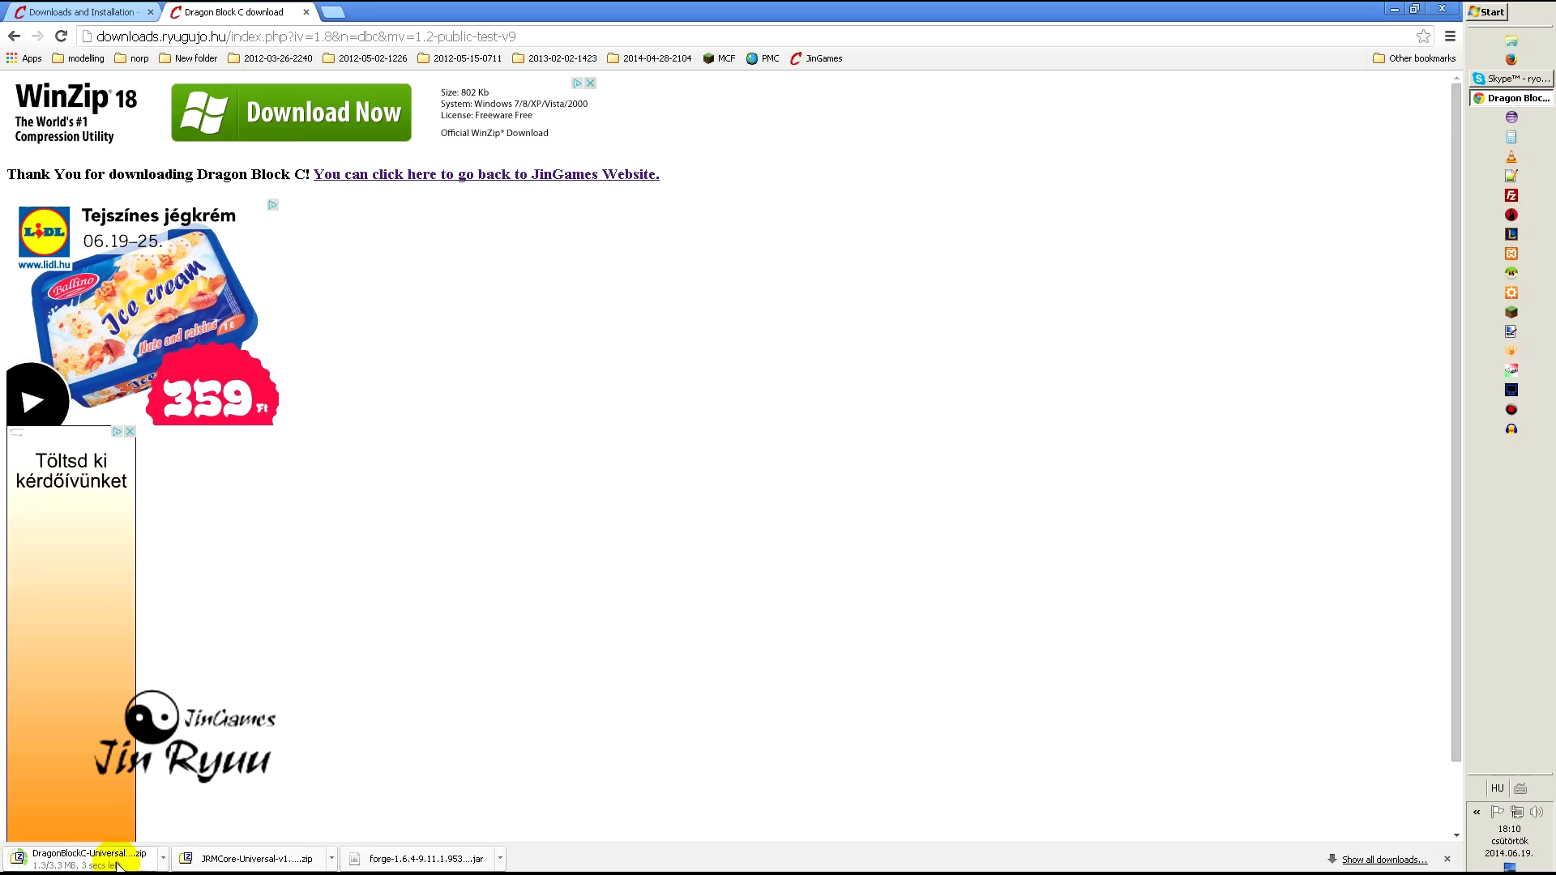
{"action": "left_click", "coordinate": [80, 12]}
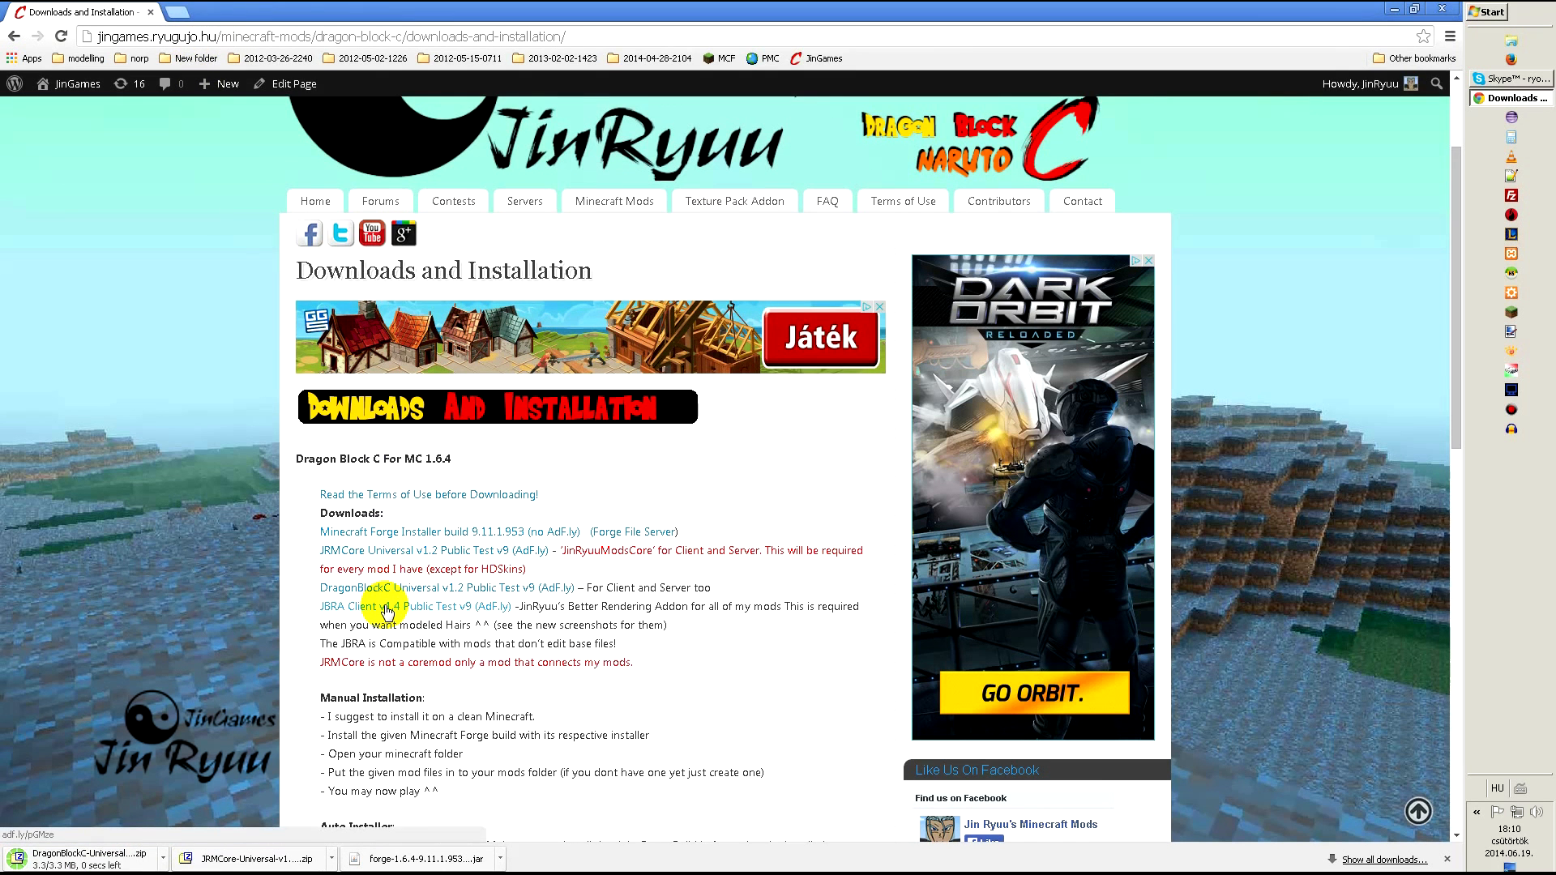
Step: Download the JBRA Client through its AdF.ly link and close Chrome
{"action": "left_click", "coordinate": [402, 606]}
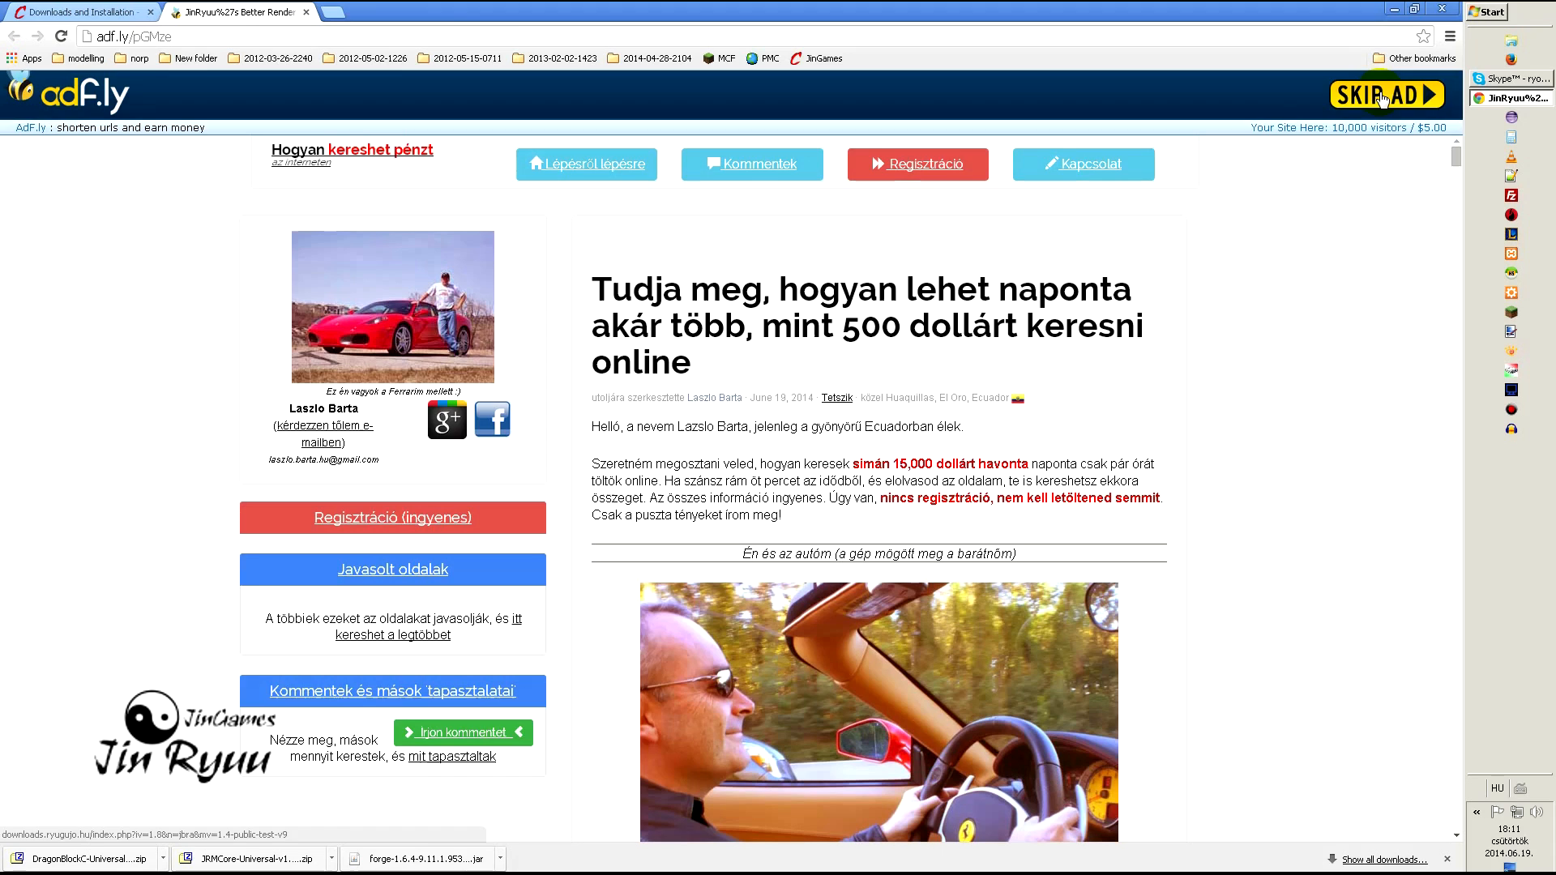
{"action": "left_click", "coordinate": [1385, 94]}
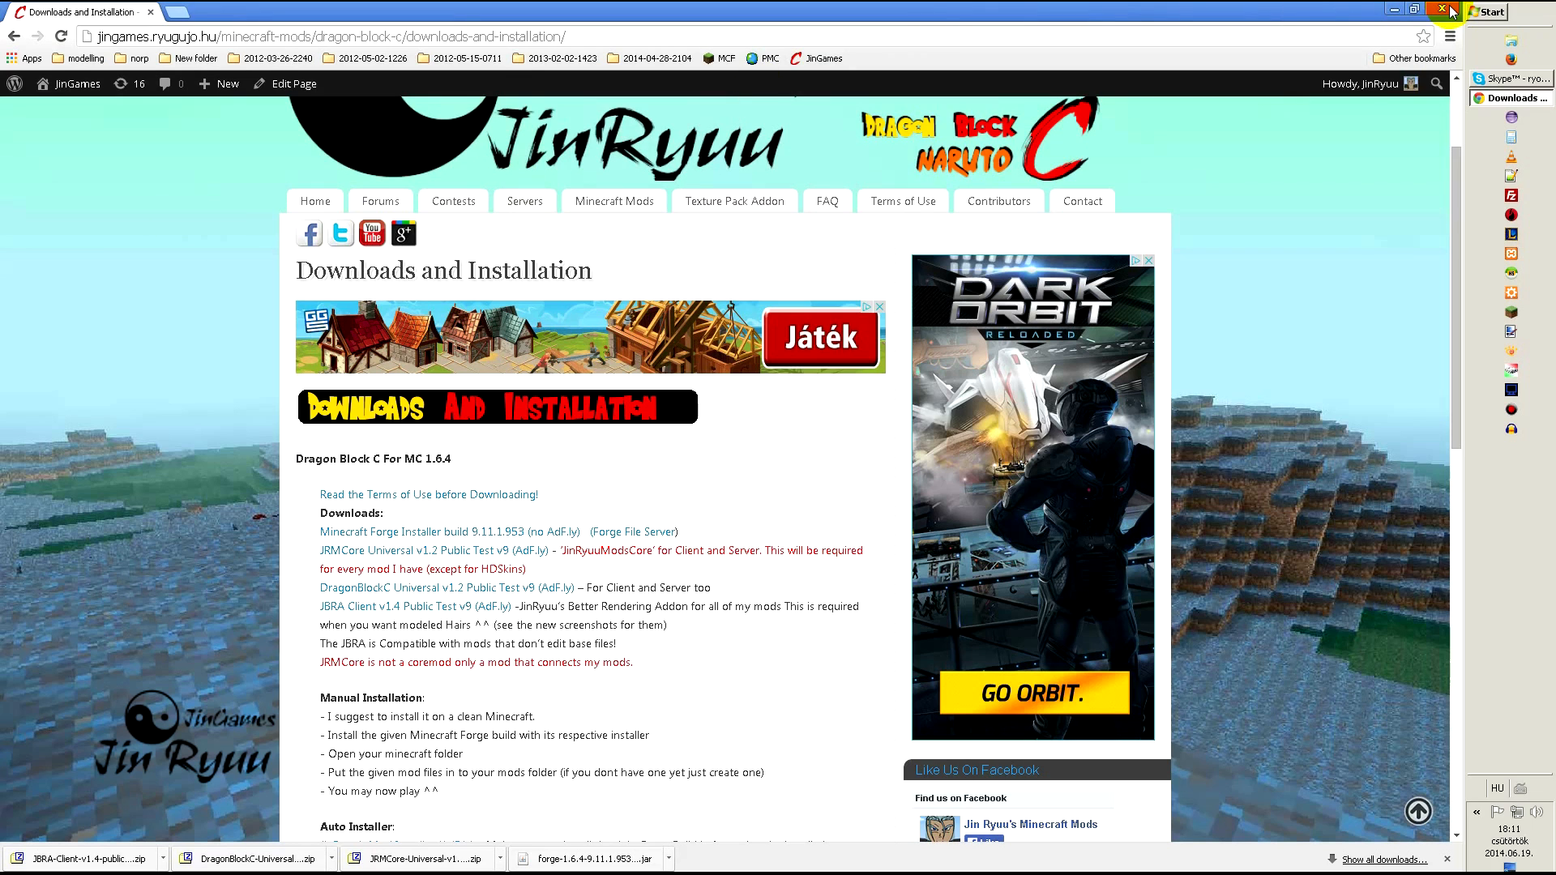
{"action": "left_click", "coordinate": [1440, 10]}
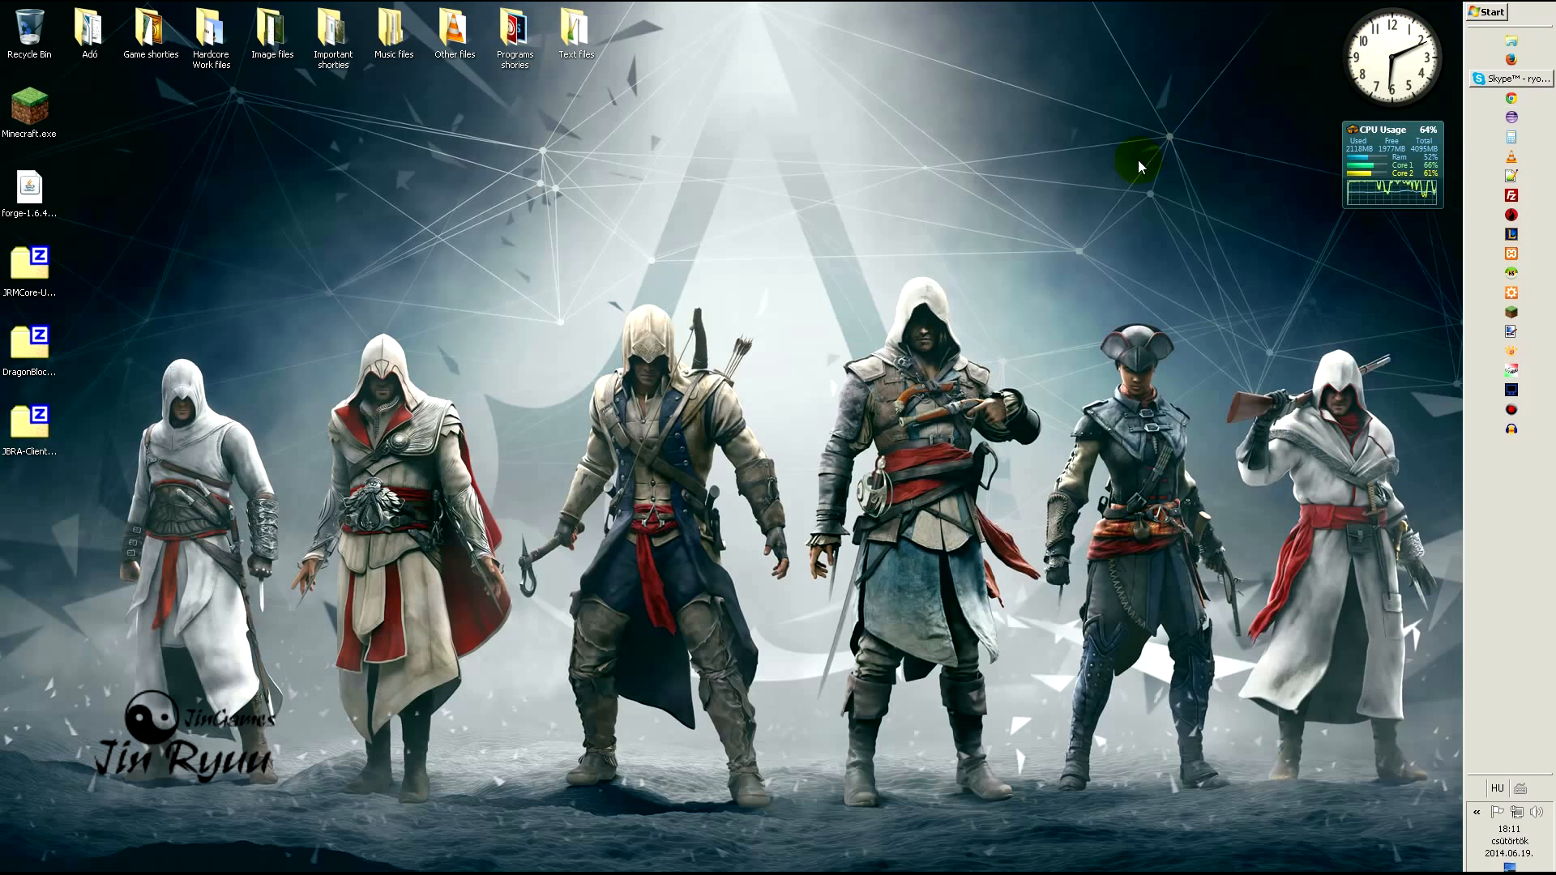
{"action": "mouse_move", "coordinate": [595, 289]}
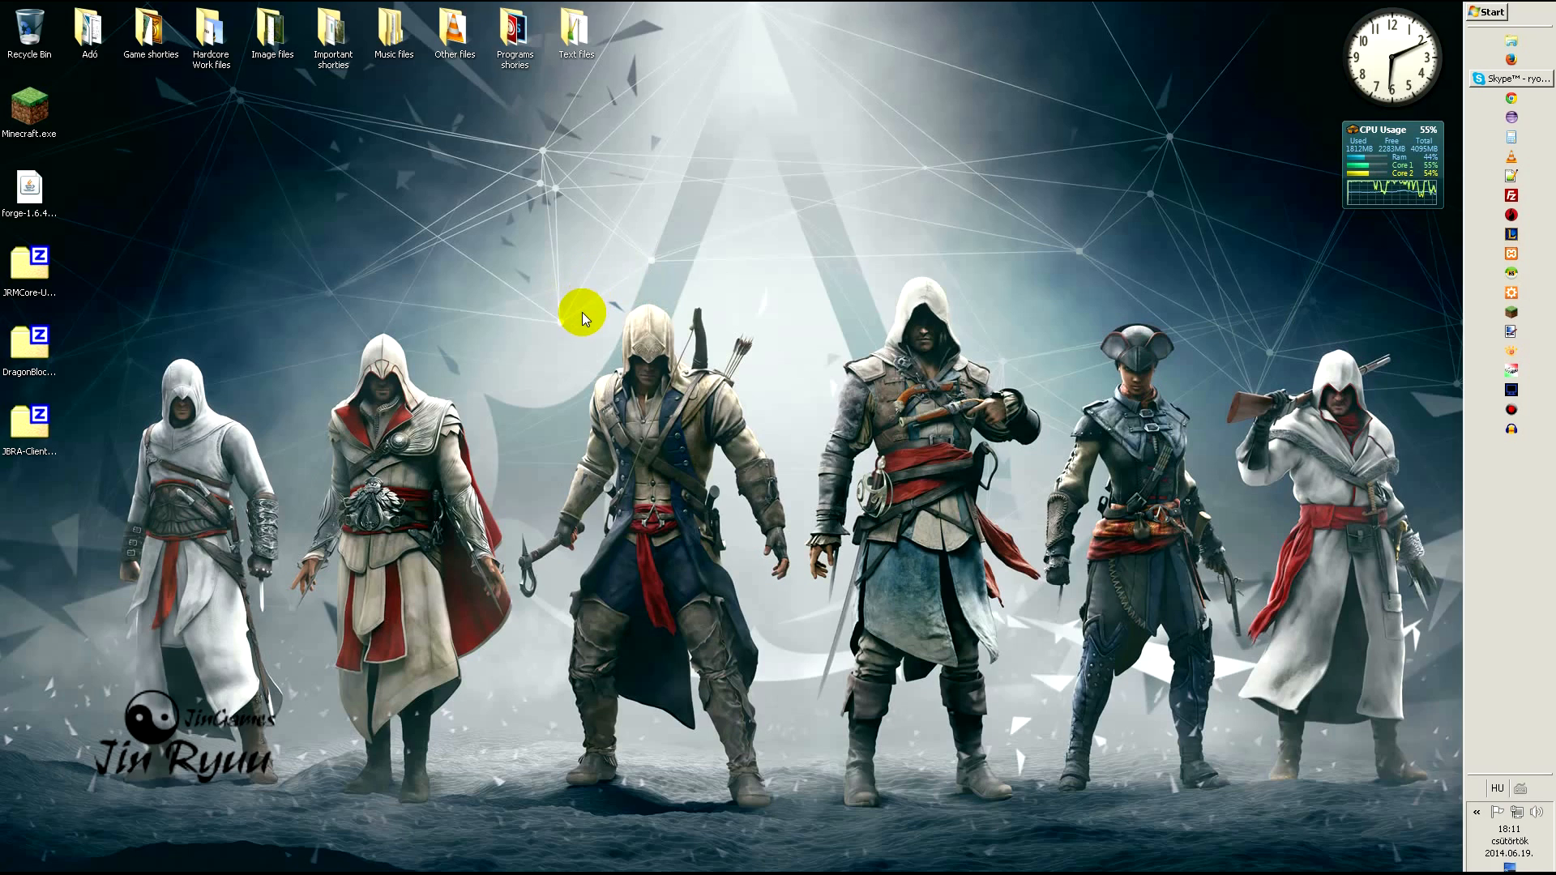
{"action": "mouse_move", "coordinate": [616, 347]}
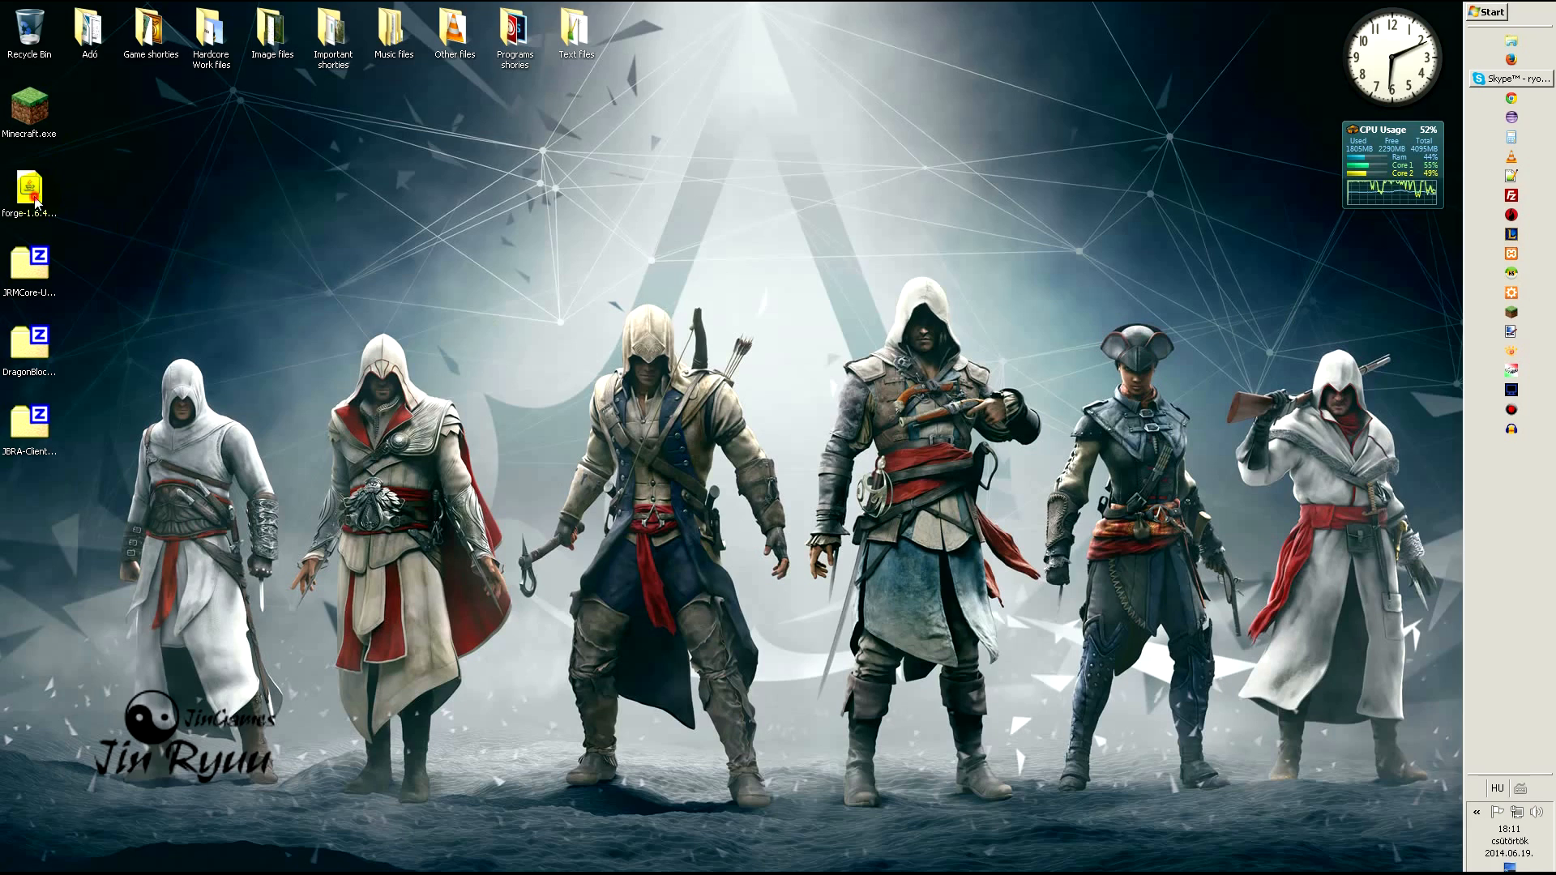
Step: Run the forge-1.6.4 installer jar from the desktop and install the Forge 9.11.1.953 client
{"action": "left_click", "coordinate": [31, 188]}
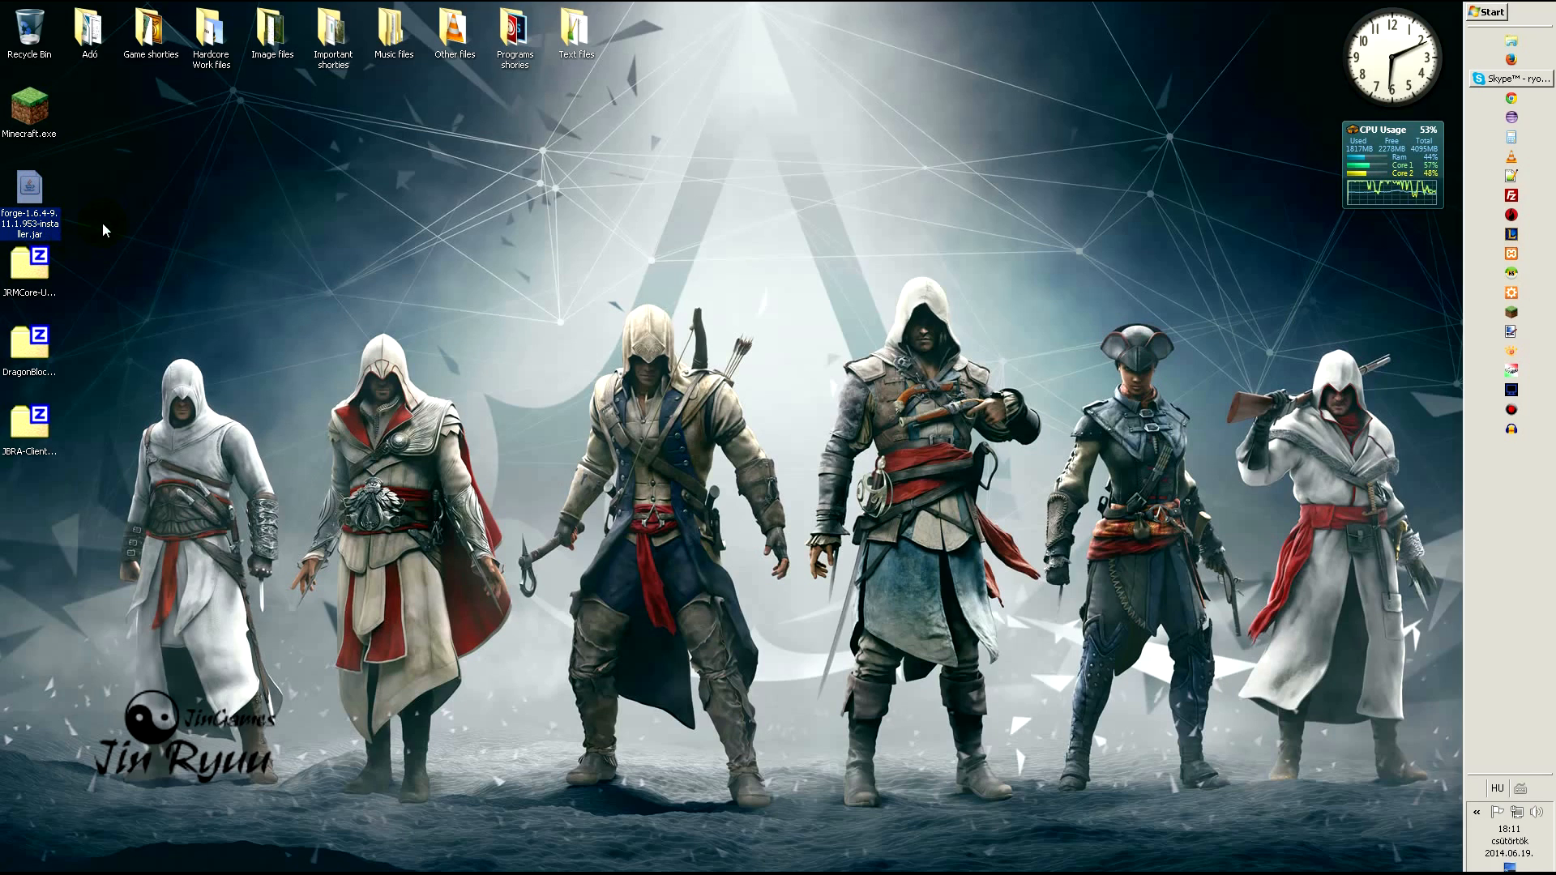
{"action": "double_click", "coordinate": [29, 188]}
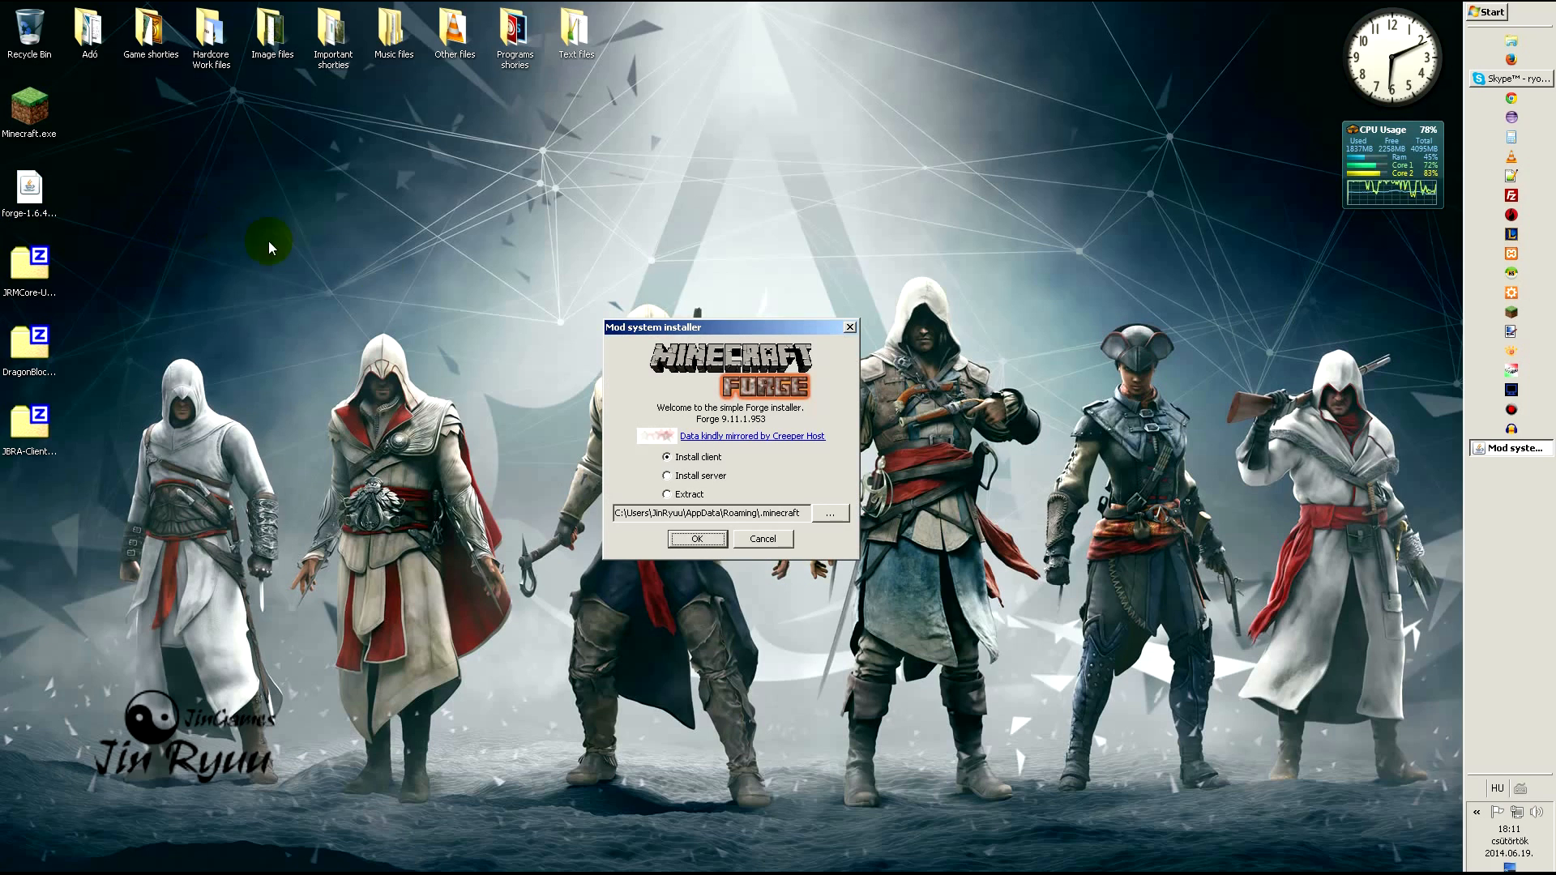
{"action": "mouse_move", "coordinate": [661, 519]}
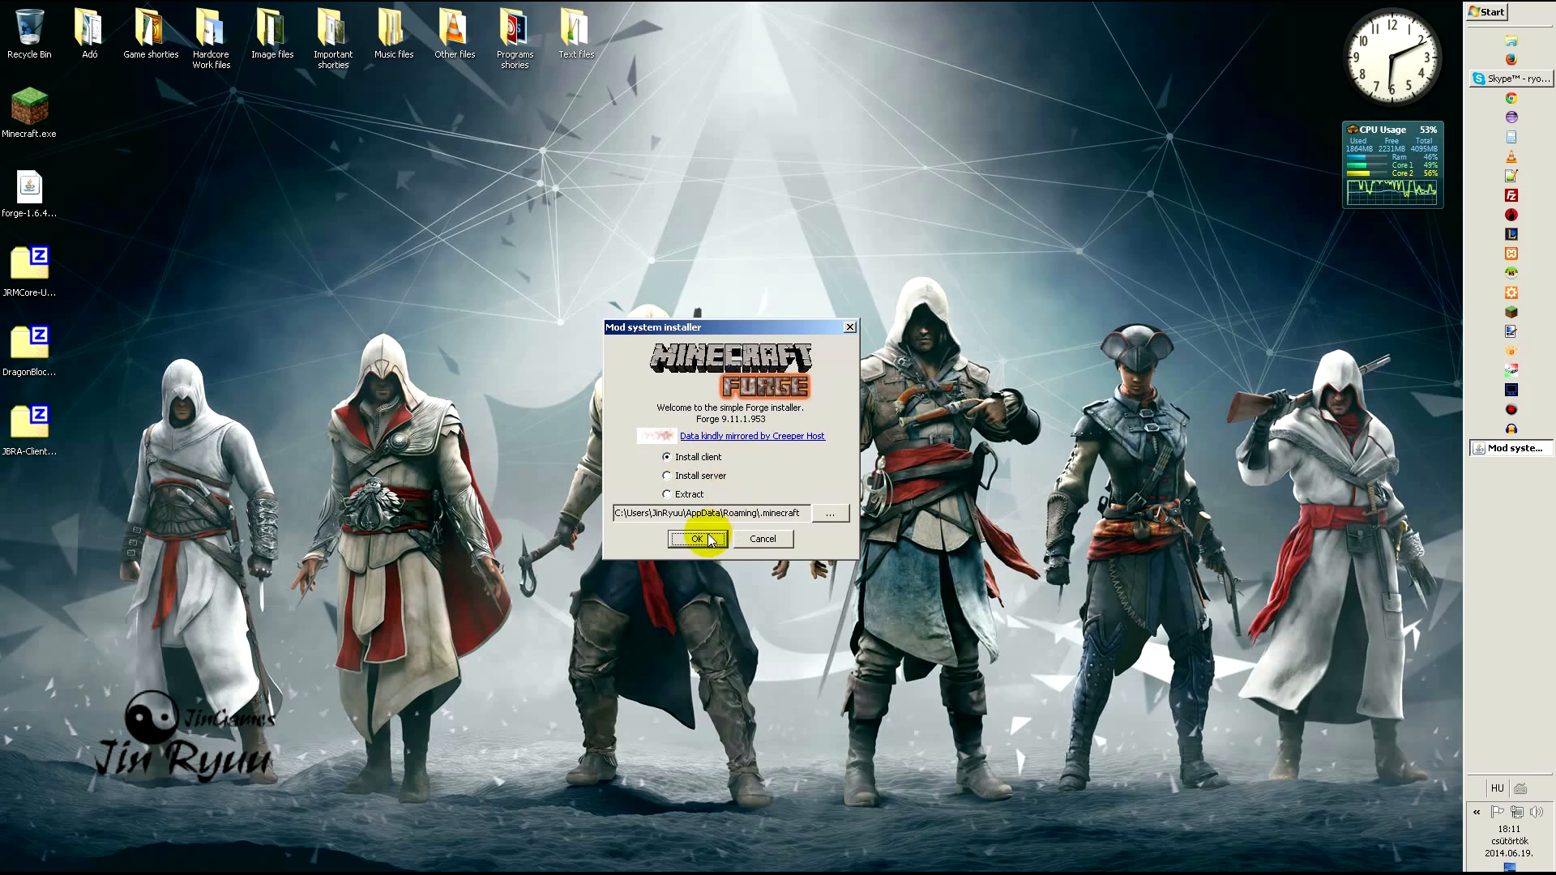
{"action": "left_click", "coordinate": [697, 538]}
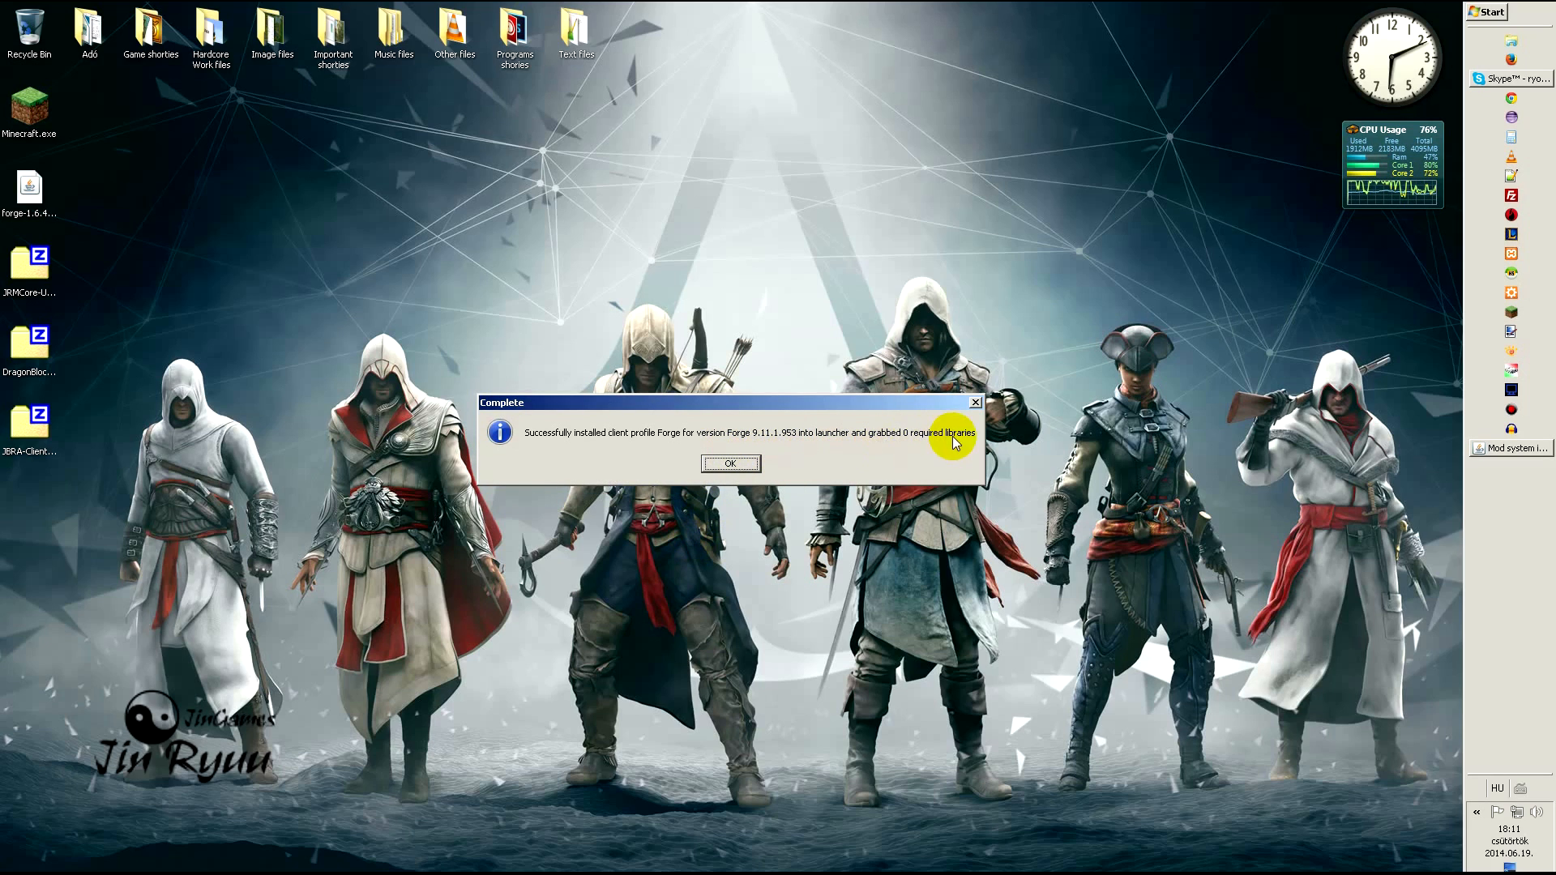
{"action": "left_click", "coordinate": [731, 464]}
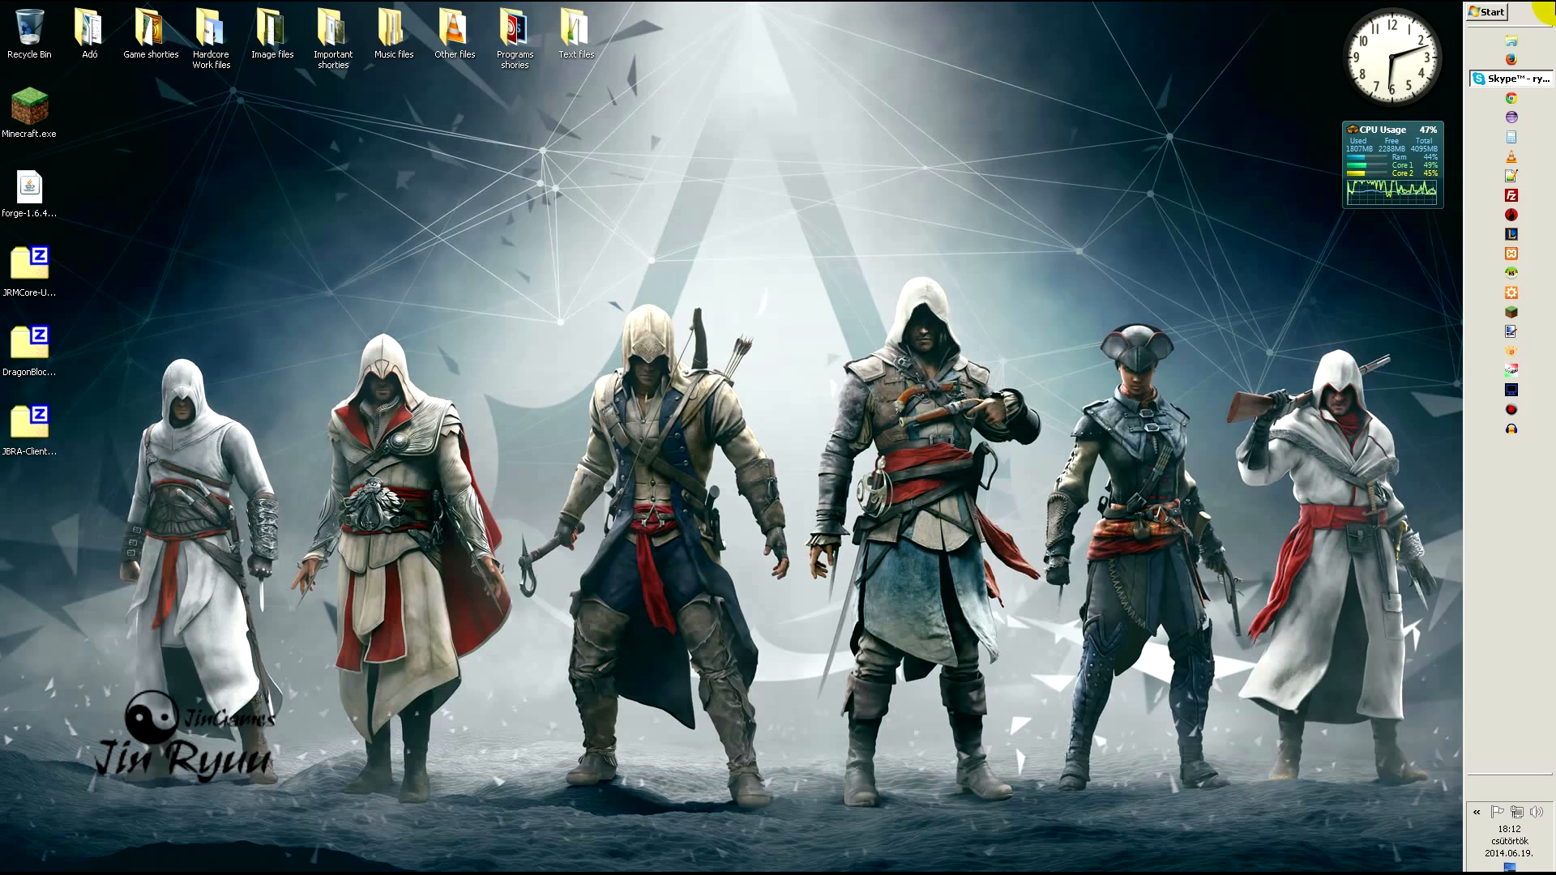
Step: Reach the .minecraft folder via %appdata% and select the old mods folder for removal
{"action": "left_click", "coordinate": [1488, 11]}
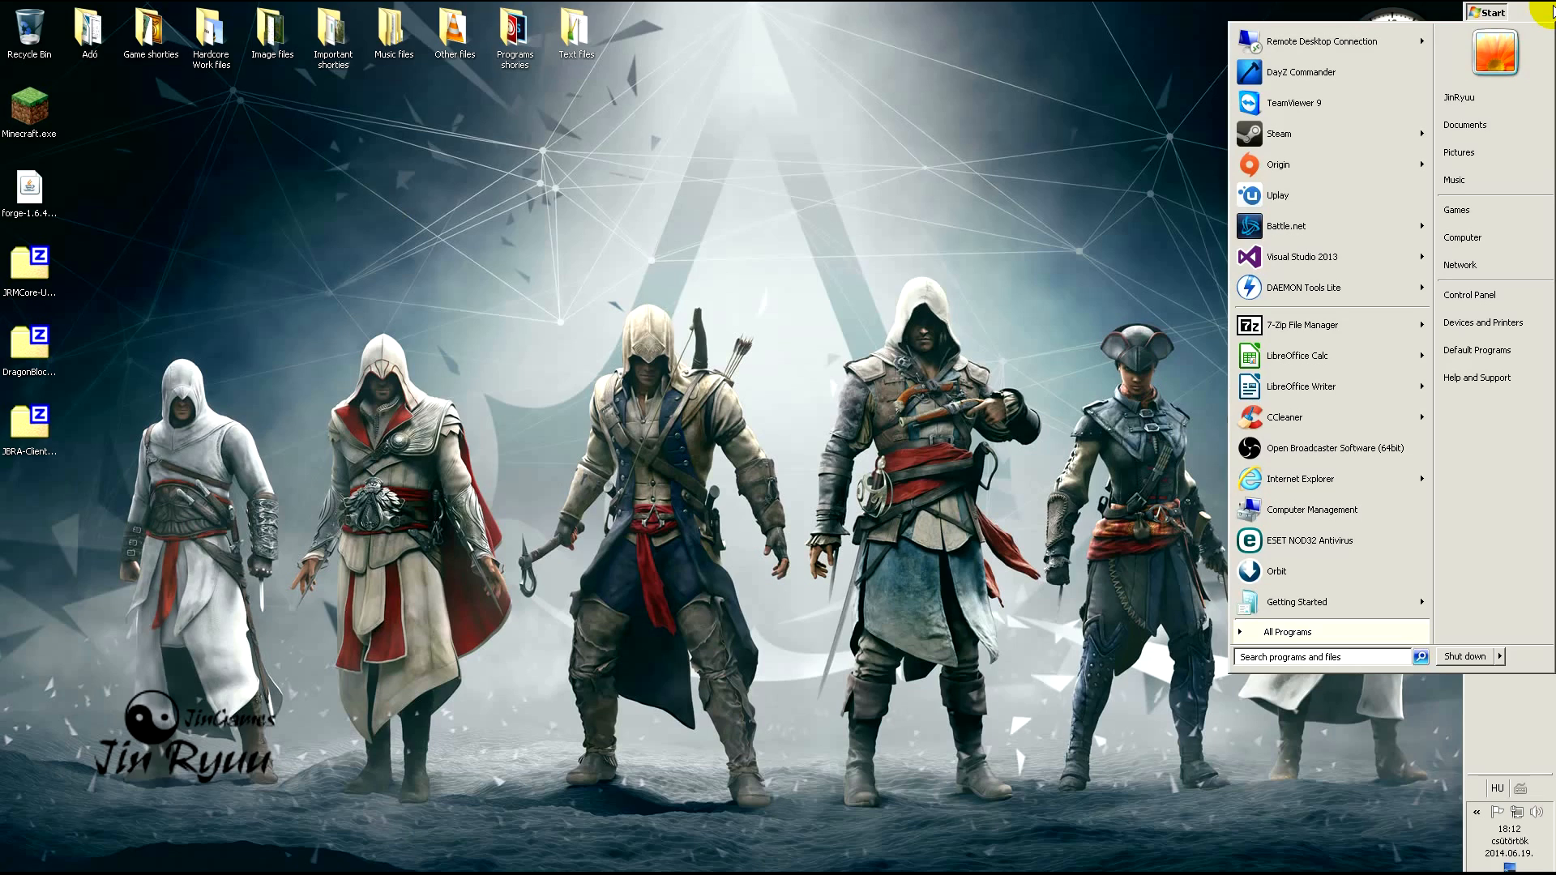
{"action": "type", "text": "%appd"}
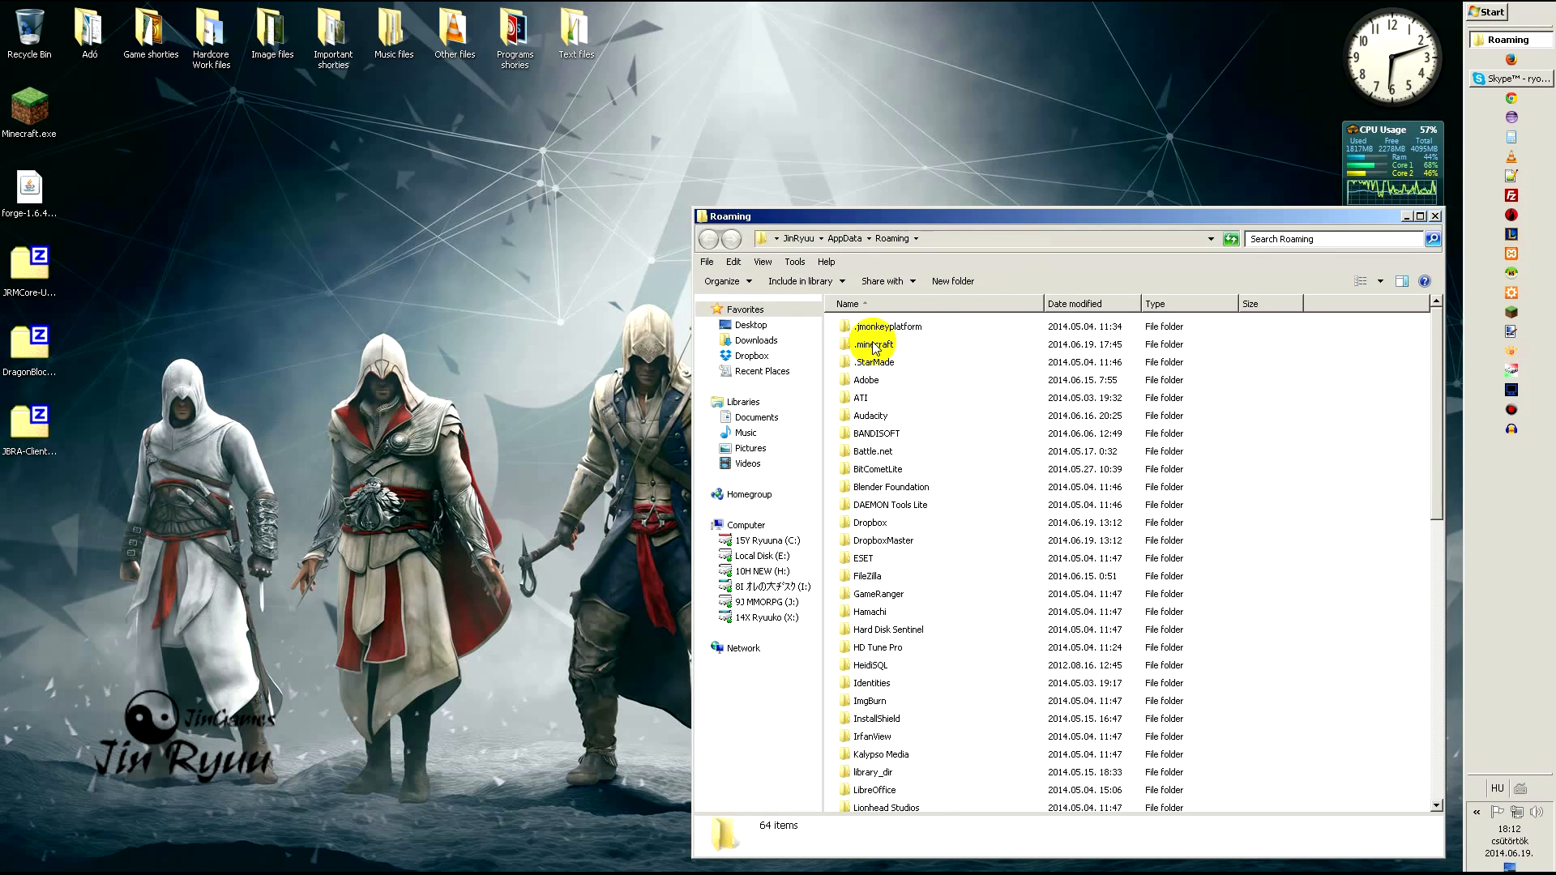
{"action": "double_click", "coordinate": [870, 344]}
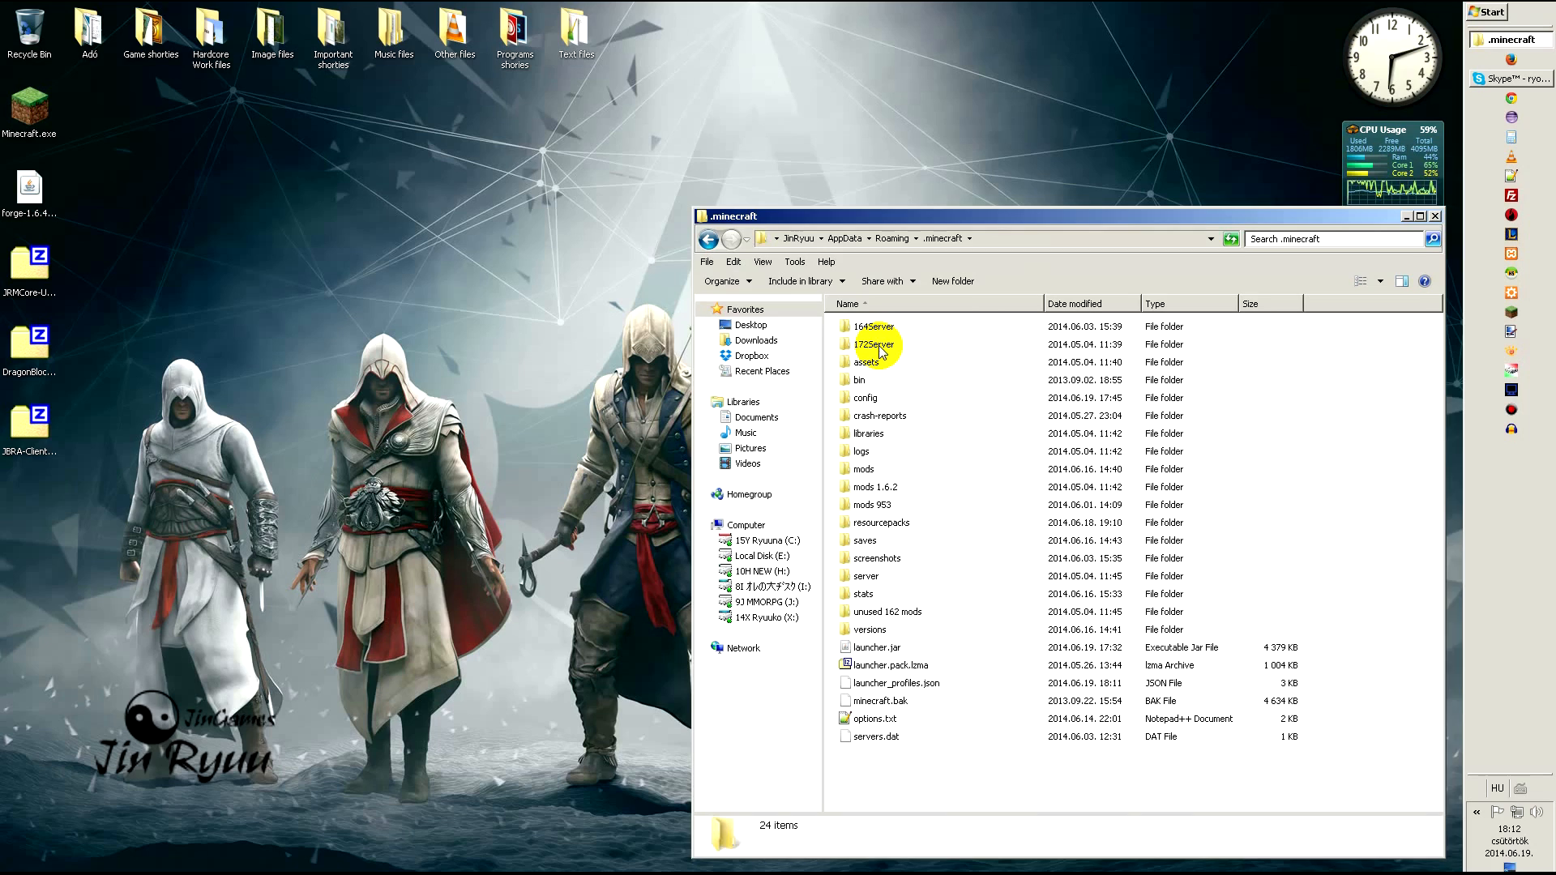
{"action": "left_click", "coordinate": [862, 468]}
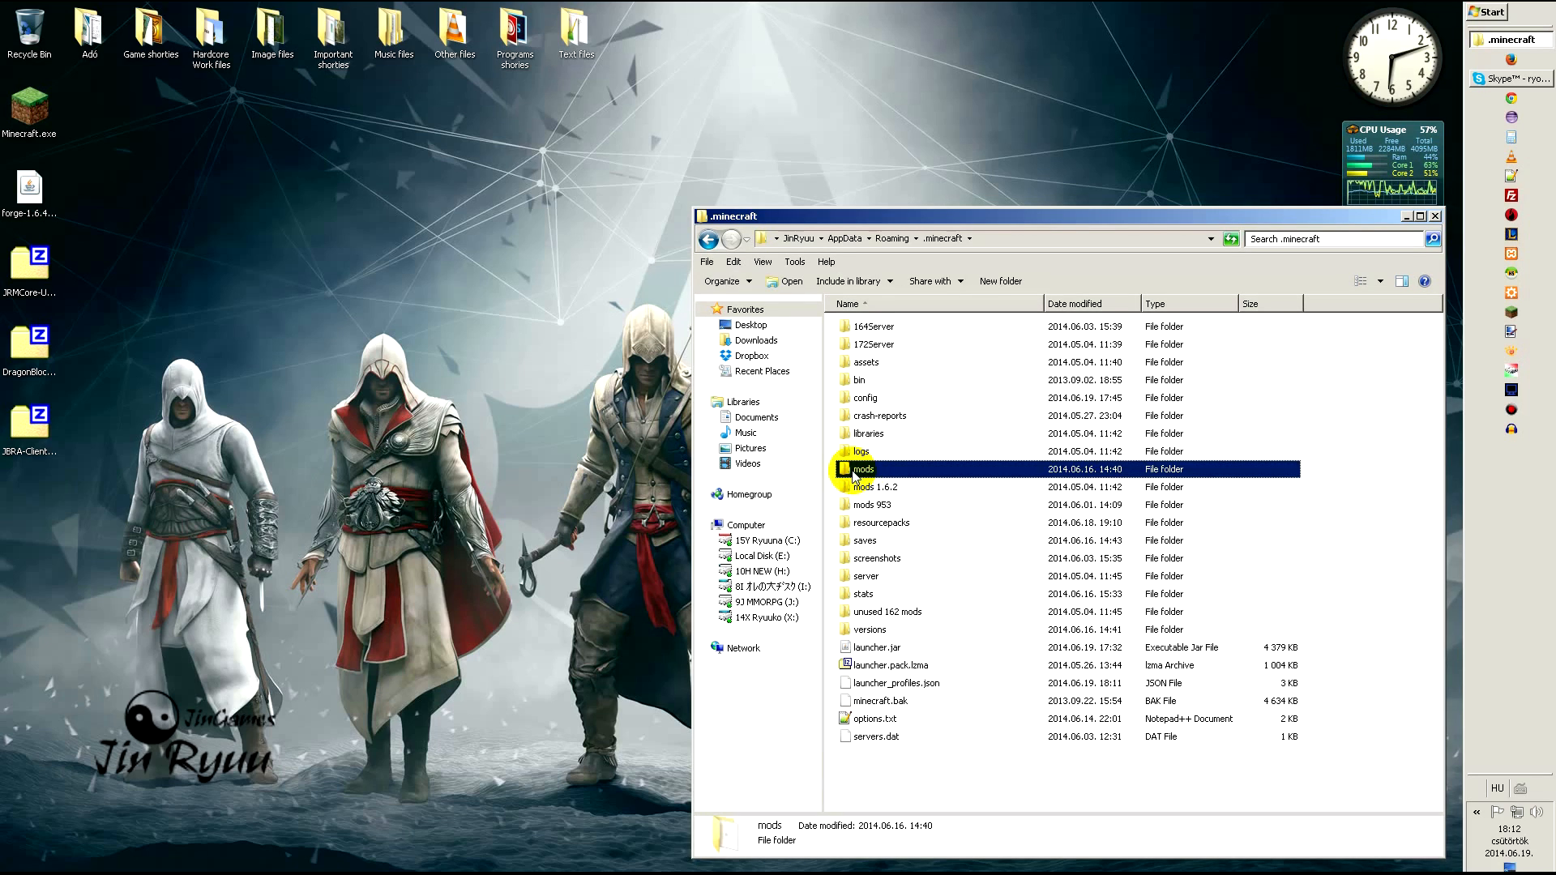
{"action": "mouse_move", "coordinate": [905, 508]}
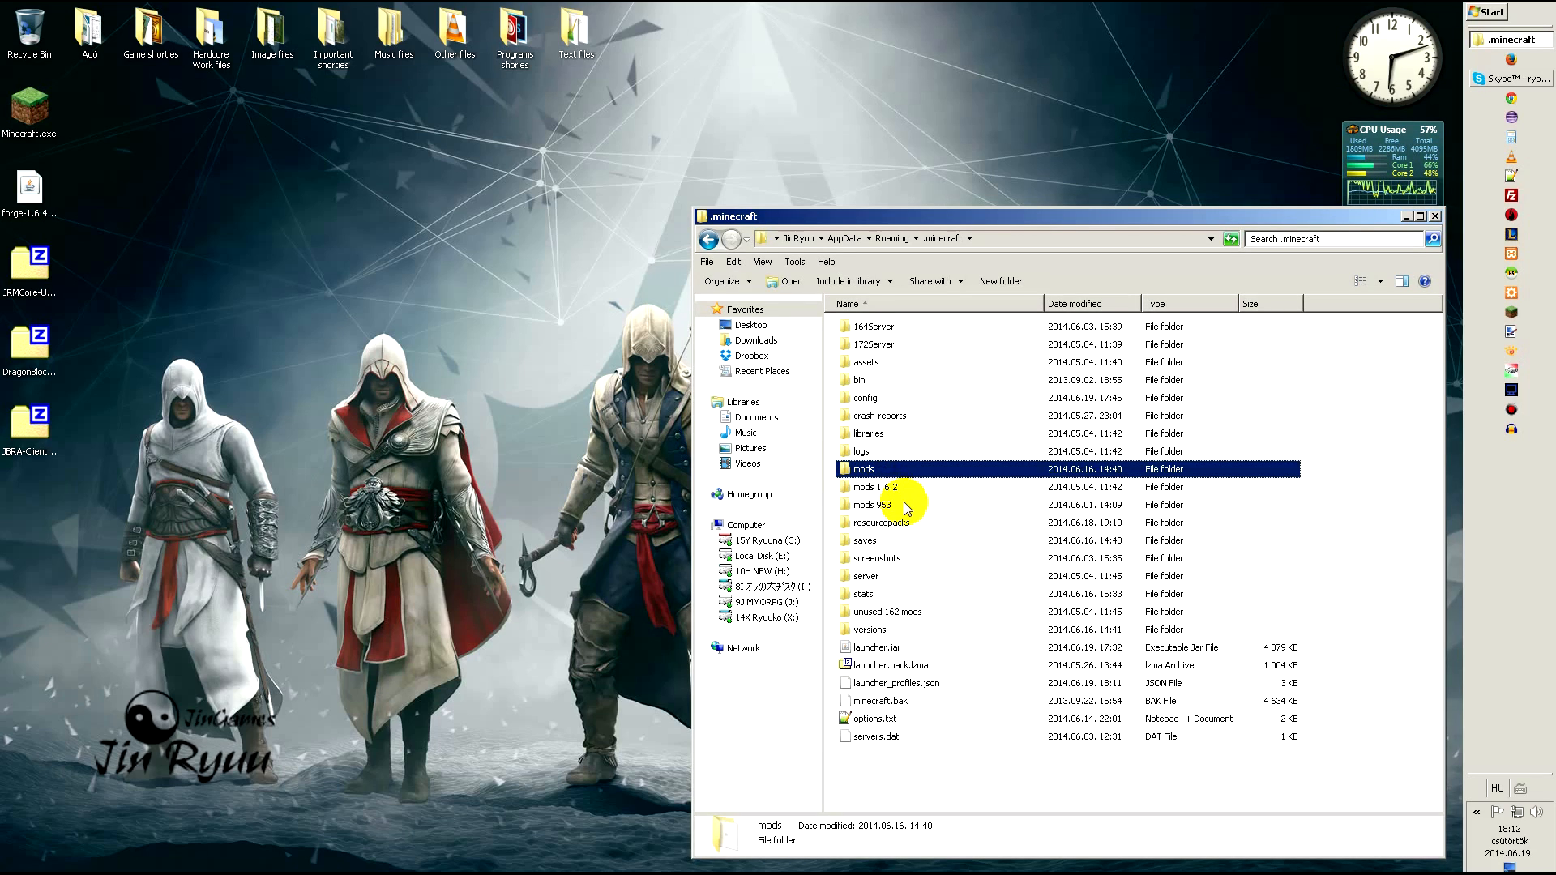
{"action": "mouse_move", "coordinate": [863, 469]}
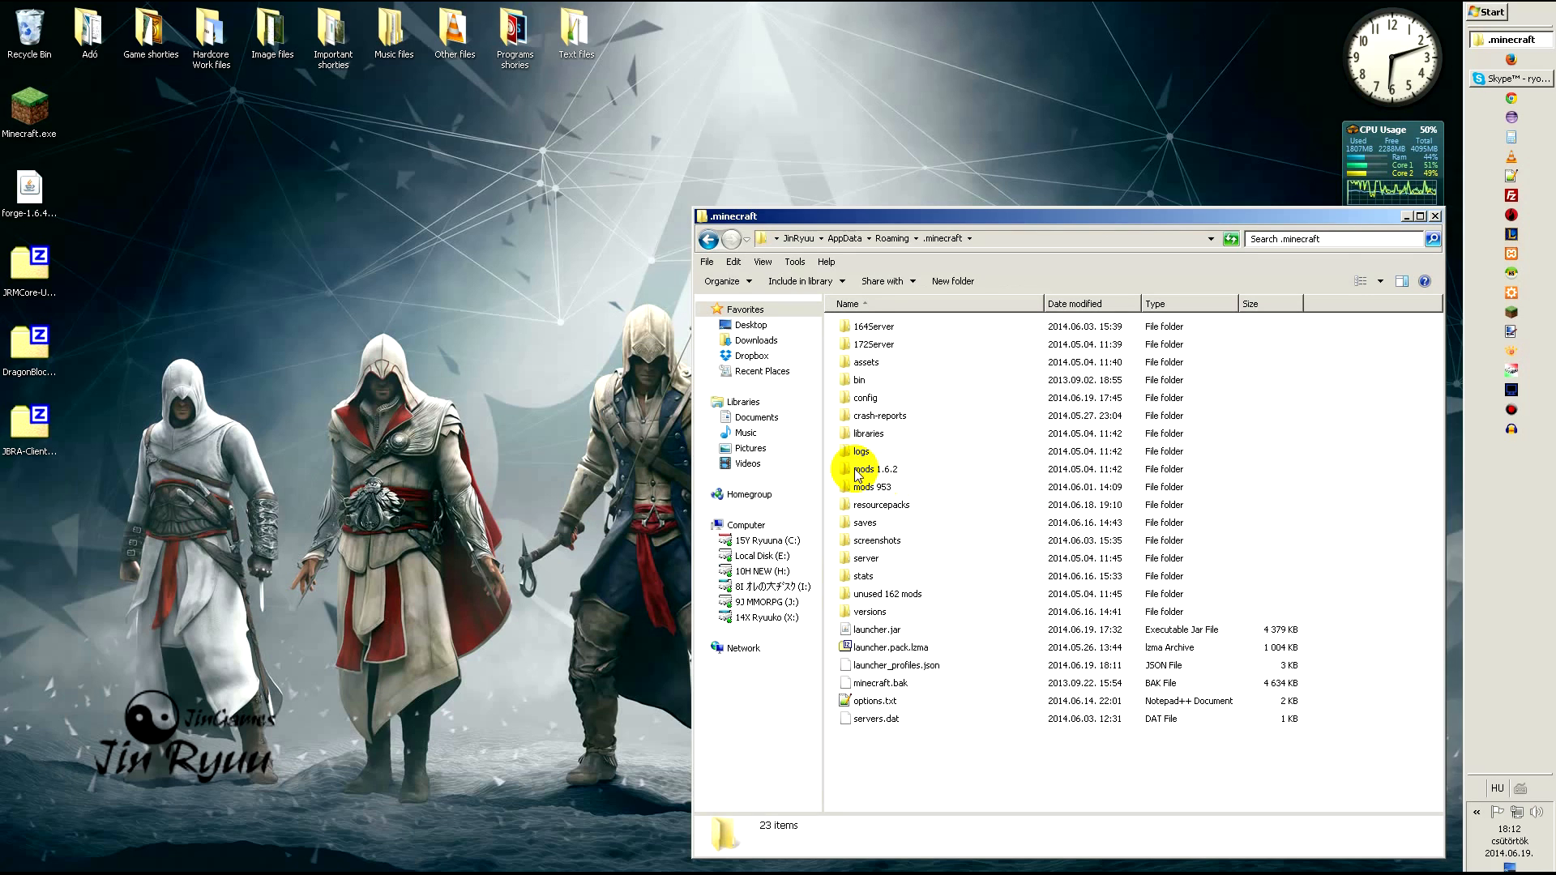
Step: Create a fresh mods folder holding the DragonBlockC, JBRA Client and JRMCore zips, then close Explorer
{"action": "left_click", "coordinate": [951, 280]}
{"action": "type", "text": "mods"}
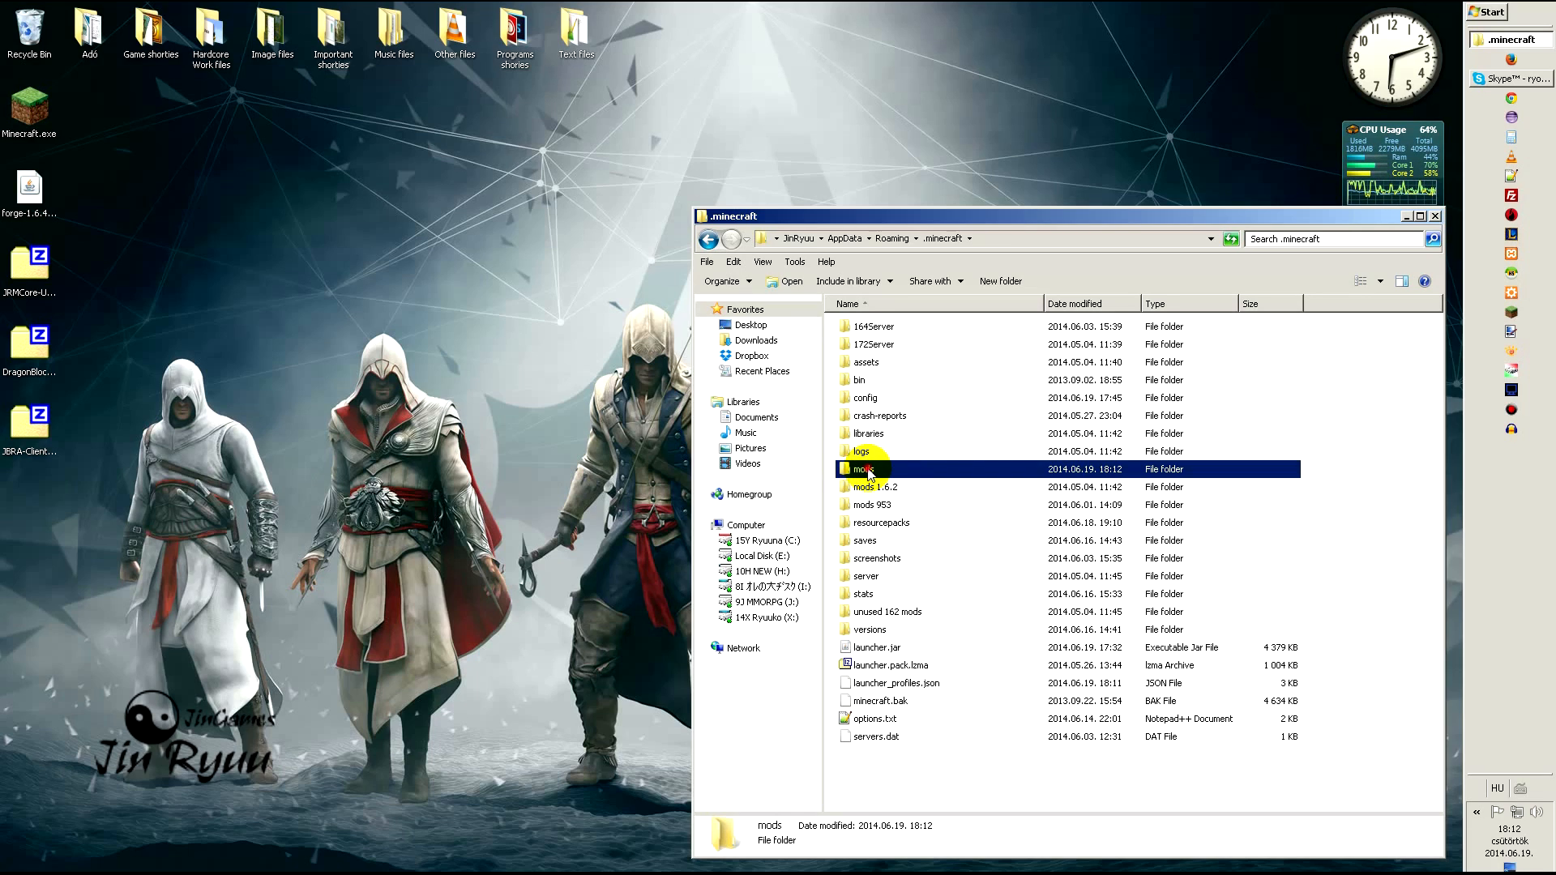
{"action": "double_click", "coordinate": [861, 468]}
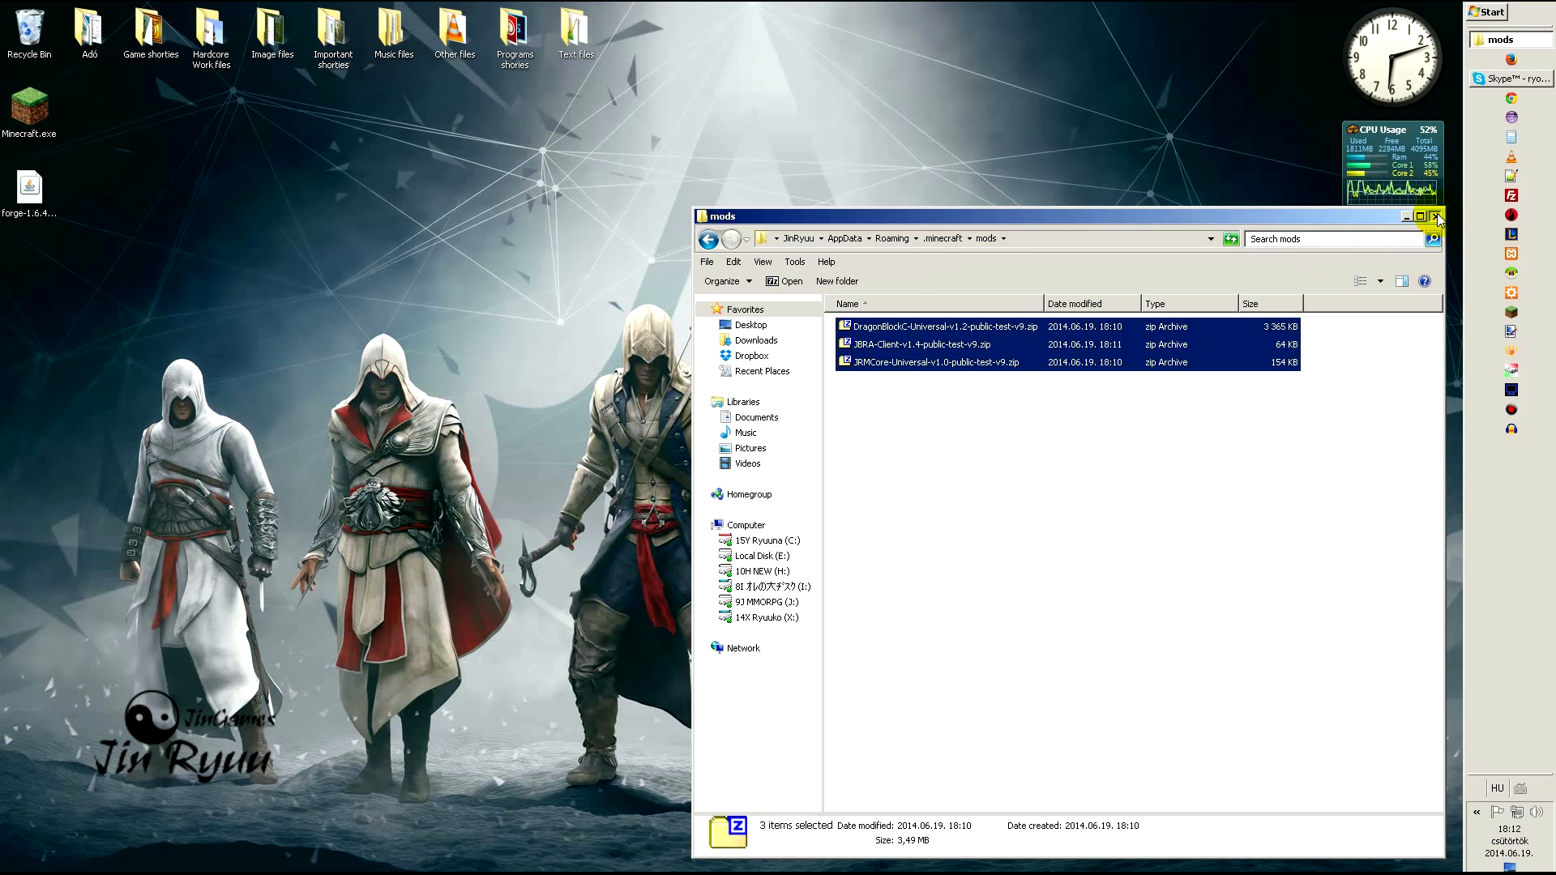
{"action": "left_click", "coordinate": [1434, 215]}
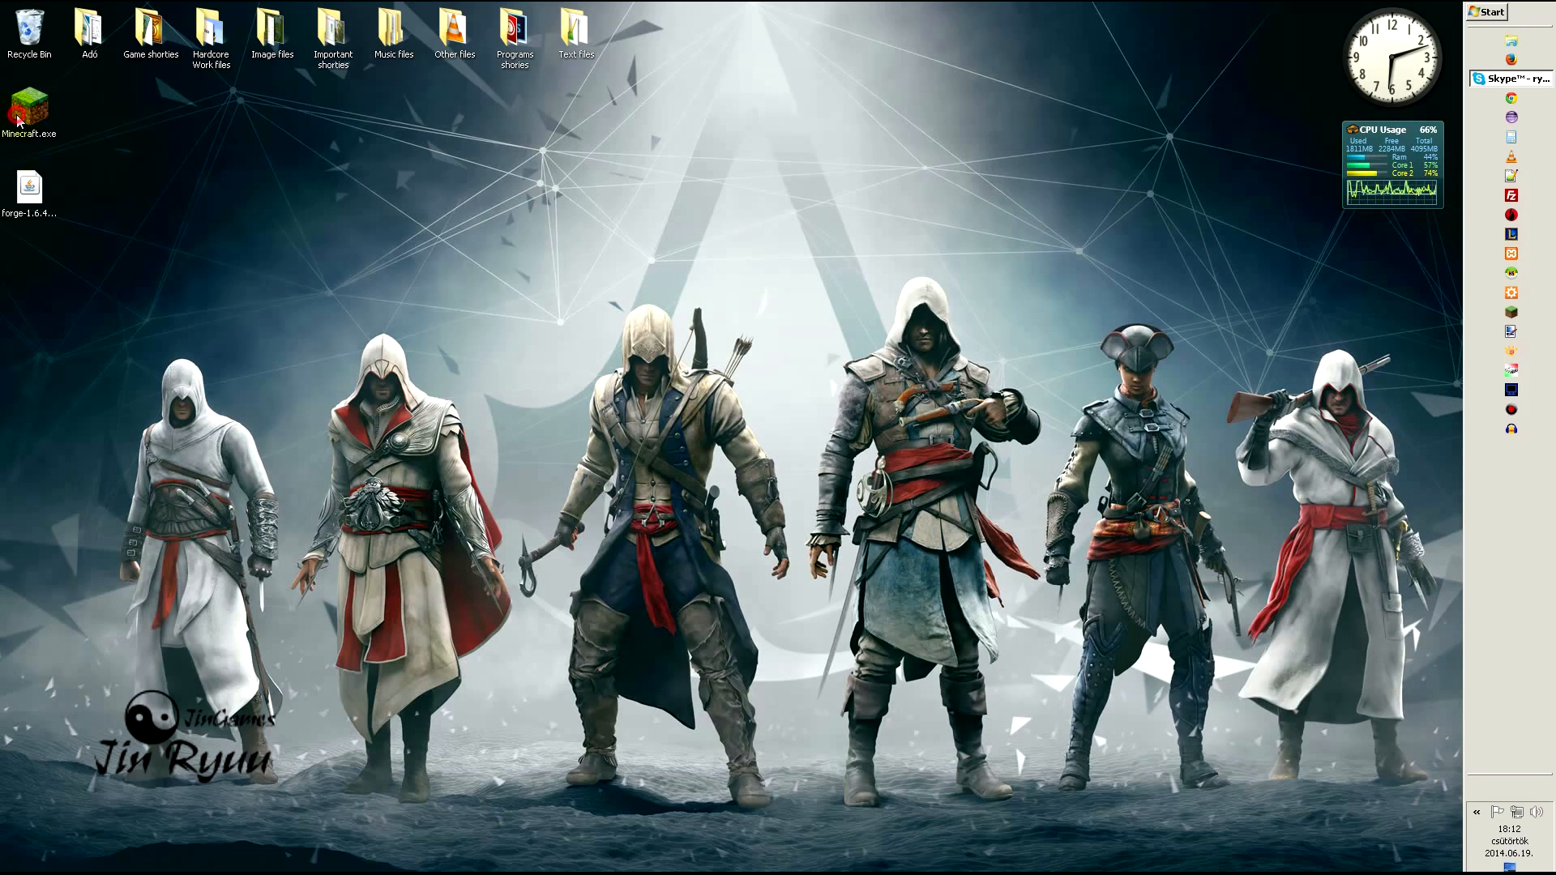
Step: Start Minecraft.exe from the desktop and continue with the logged-in account
{"action": "left_click", "coordinate": [30, 104]}
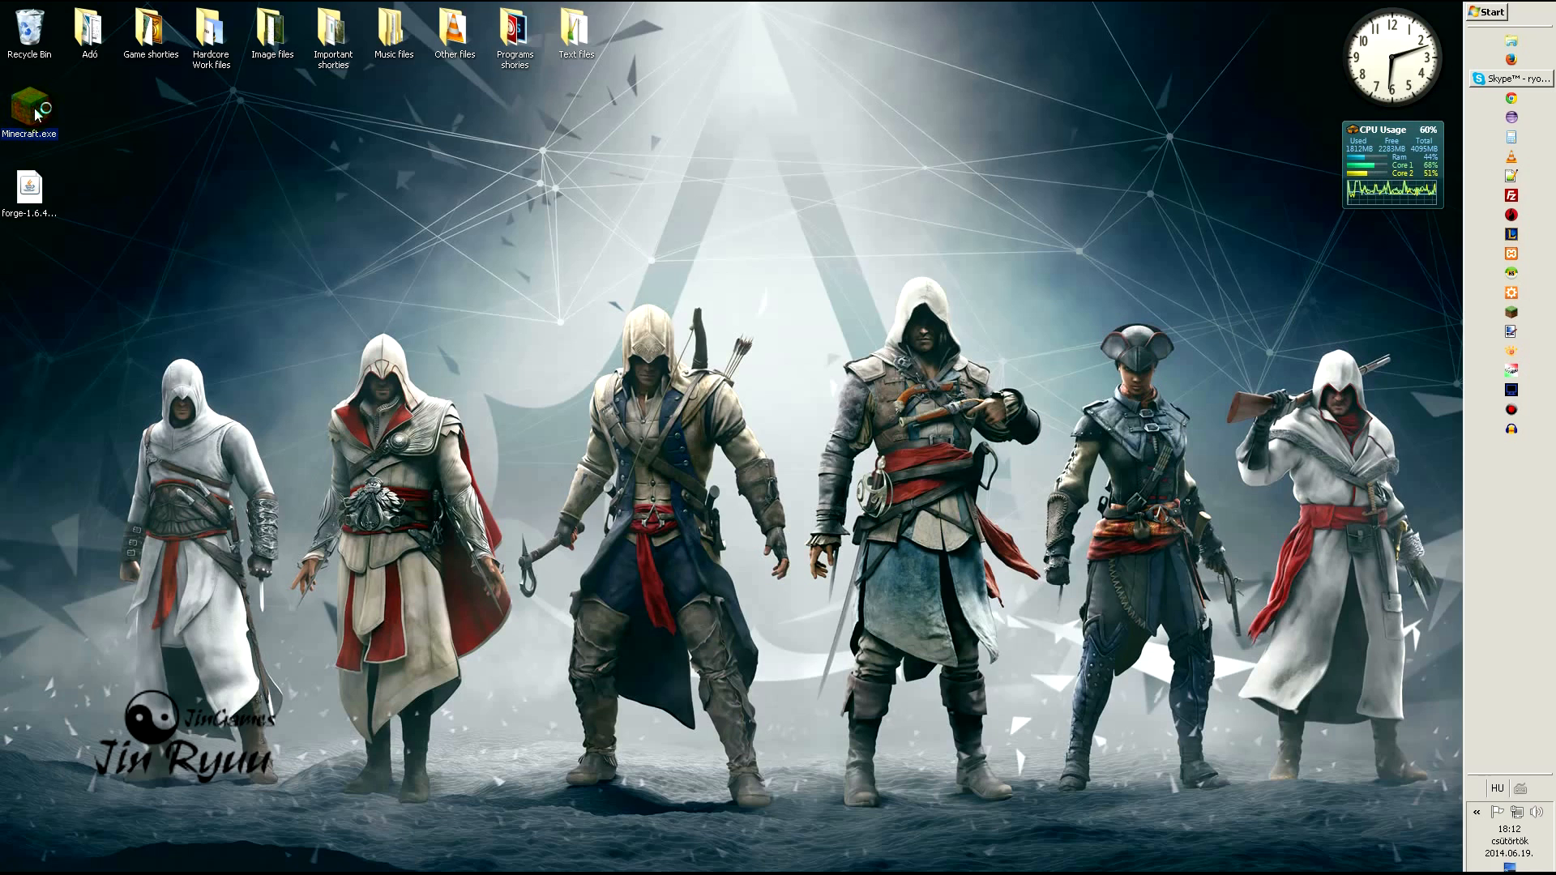
{"action": "double_click", "coordinate": [29, 103]}
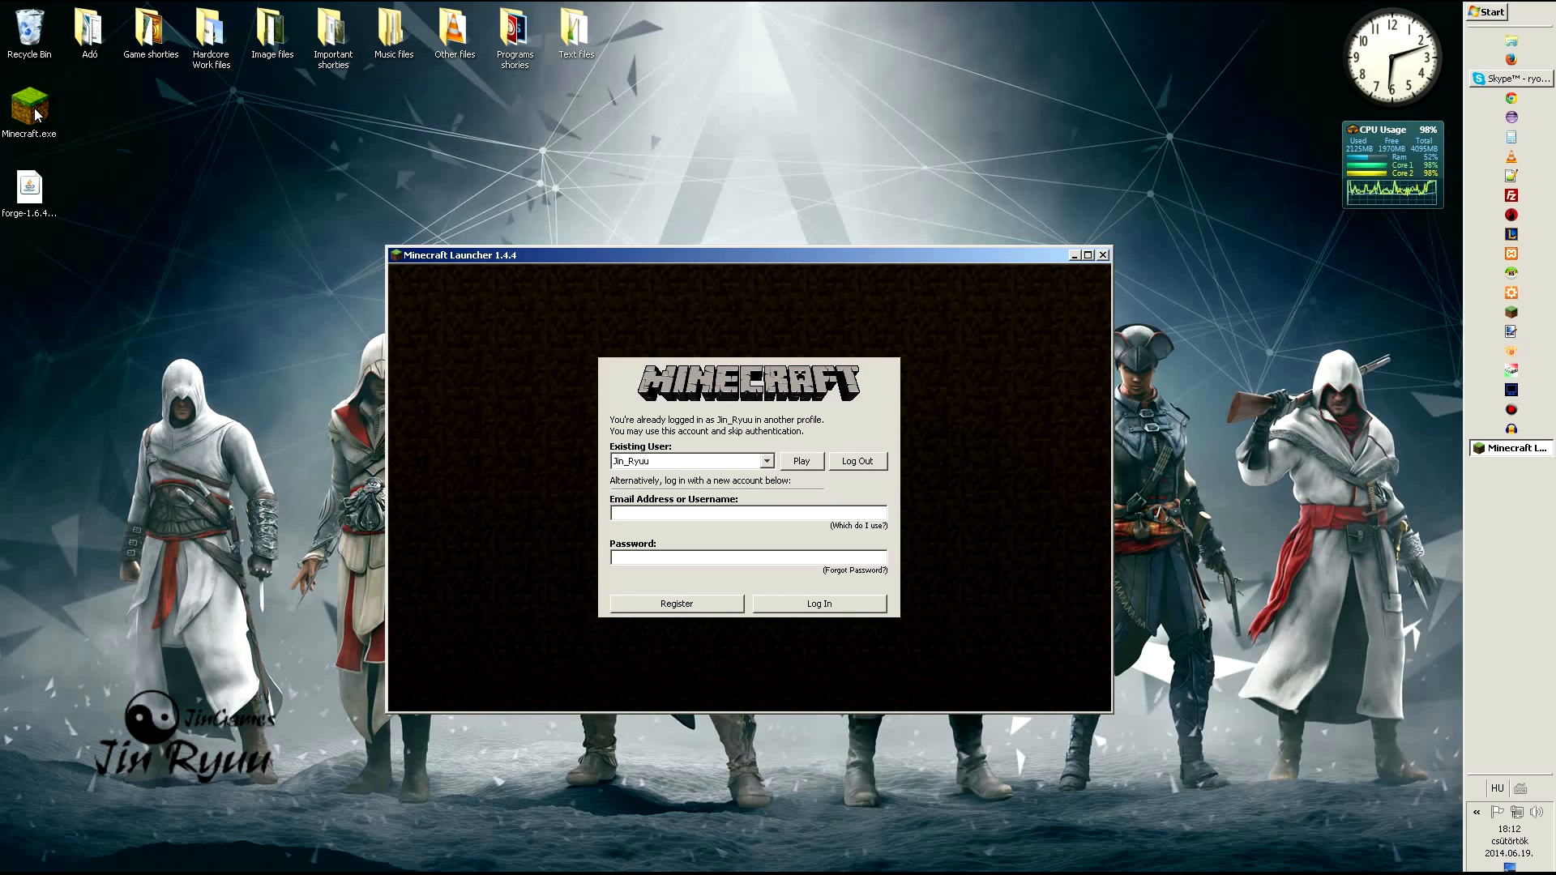
{"action": "mouse_move", "coordinate": [424, 288]}
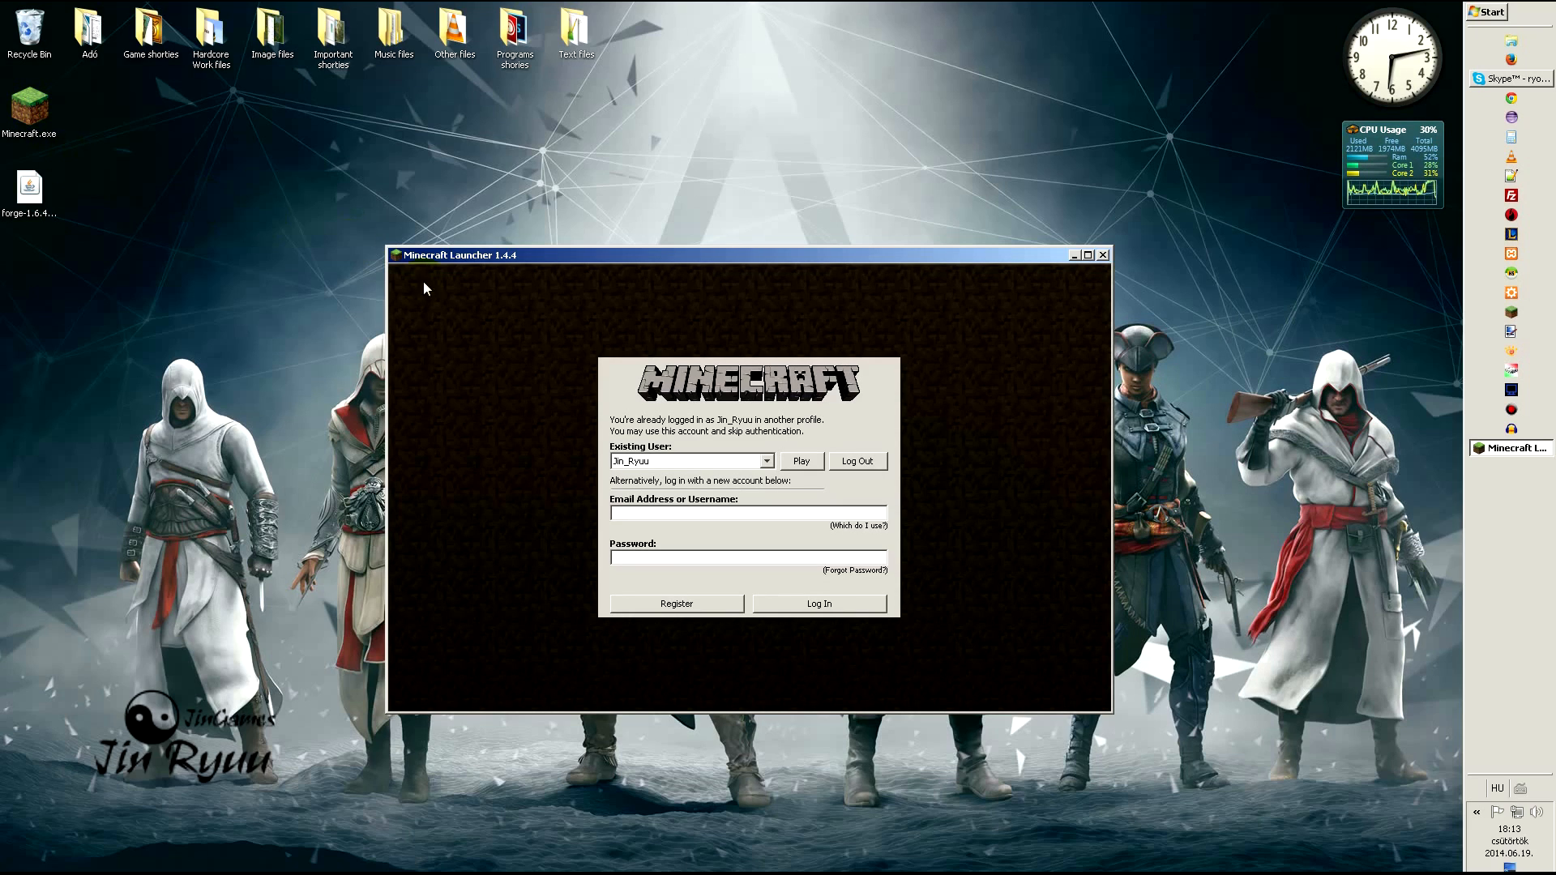
{"action": "left_click", "coordinate": [799, 454]}
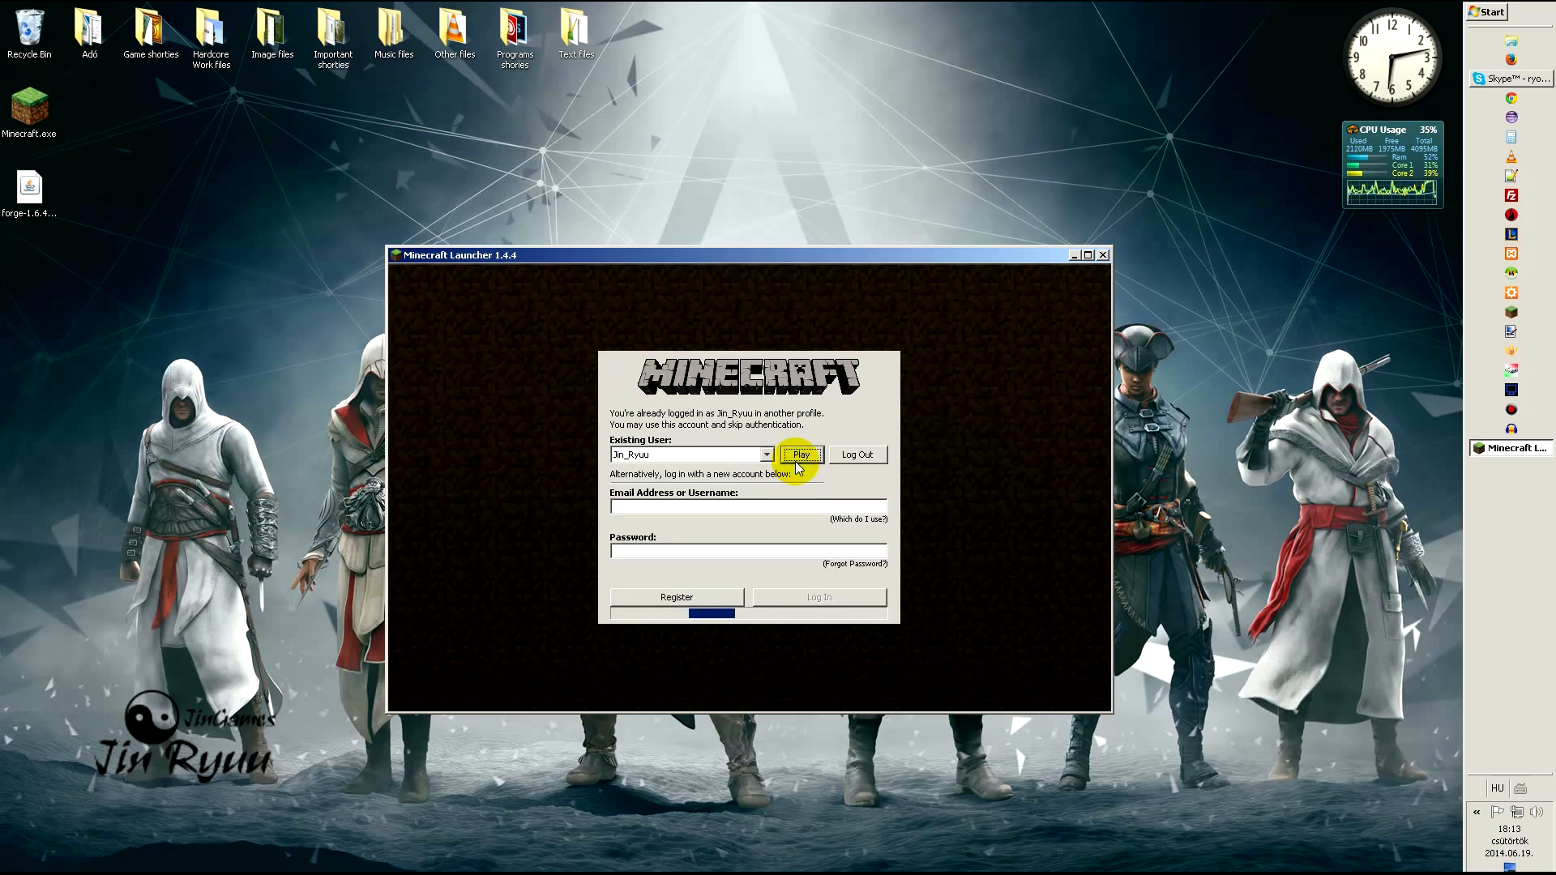
{"action": "left_click", "coordinate": [801, 454]}
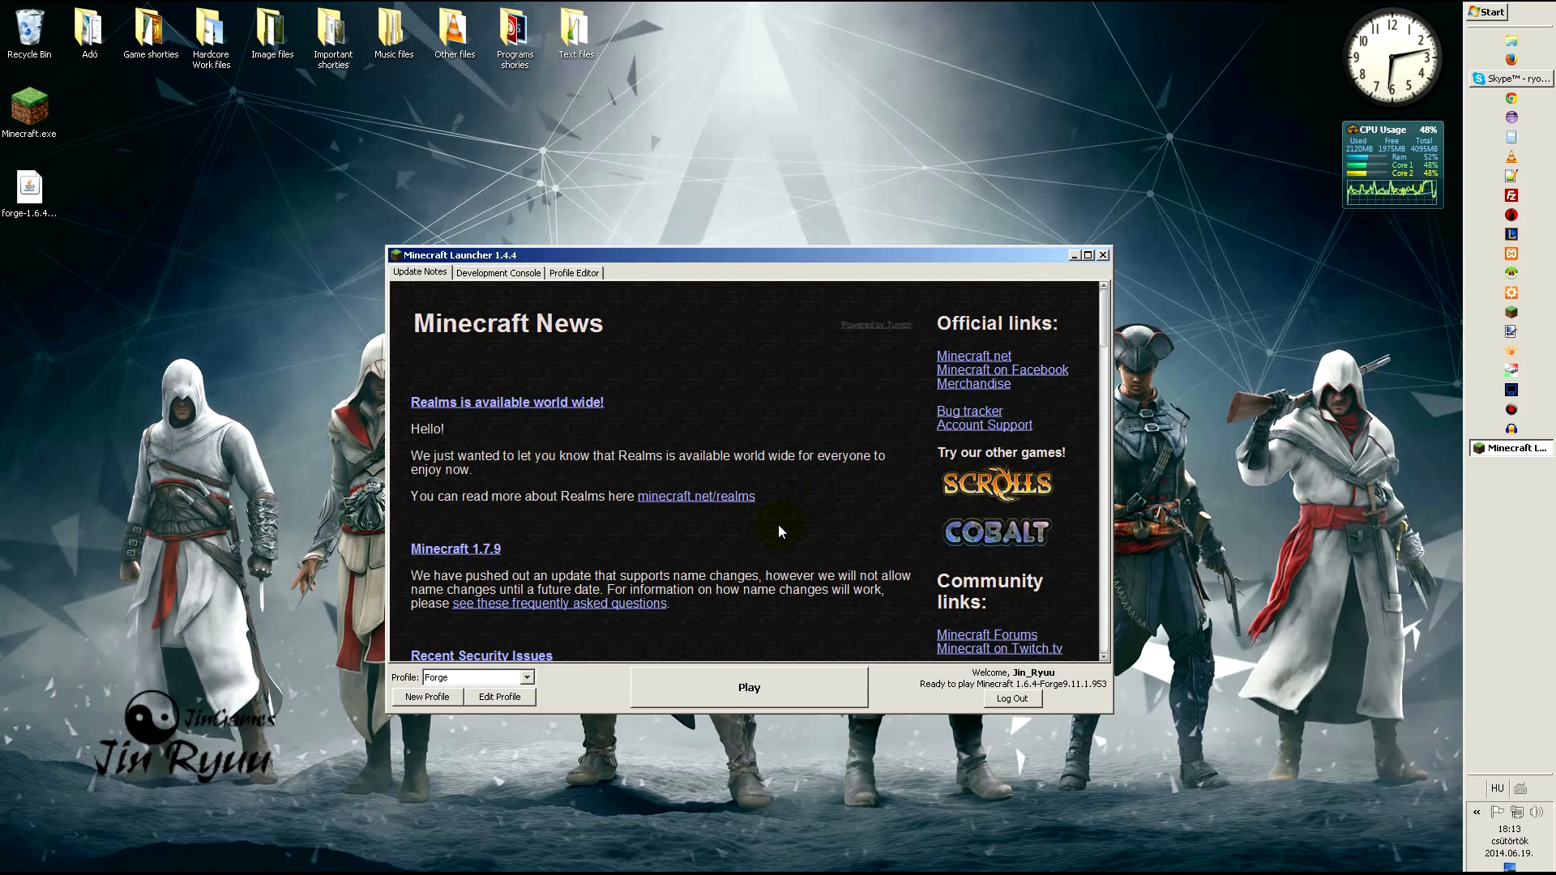
{"action": "mouse_move", "coordinate": [485, 691]}
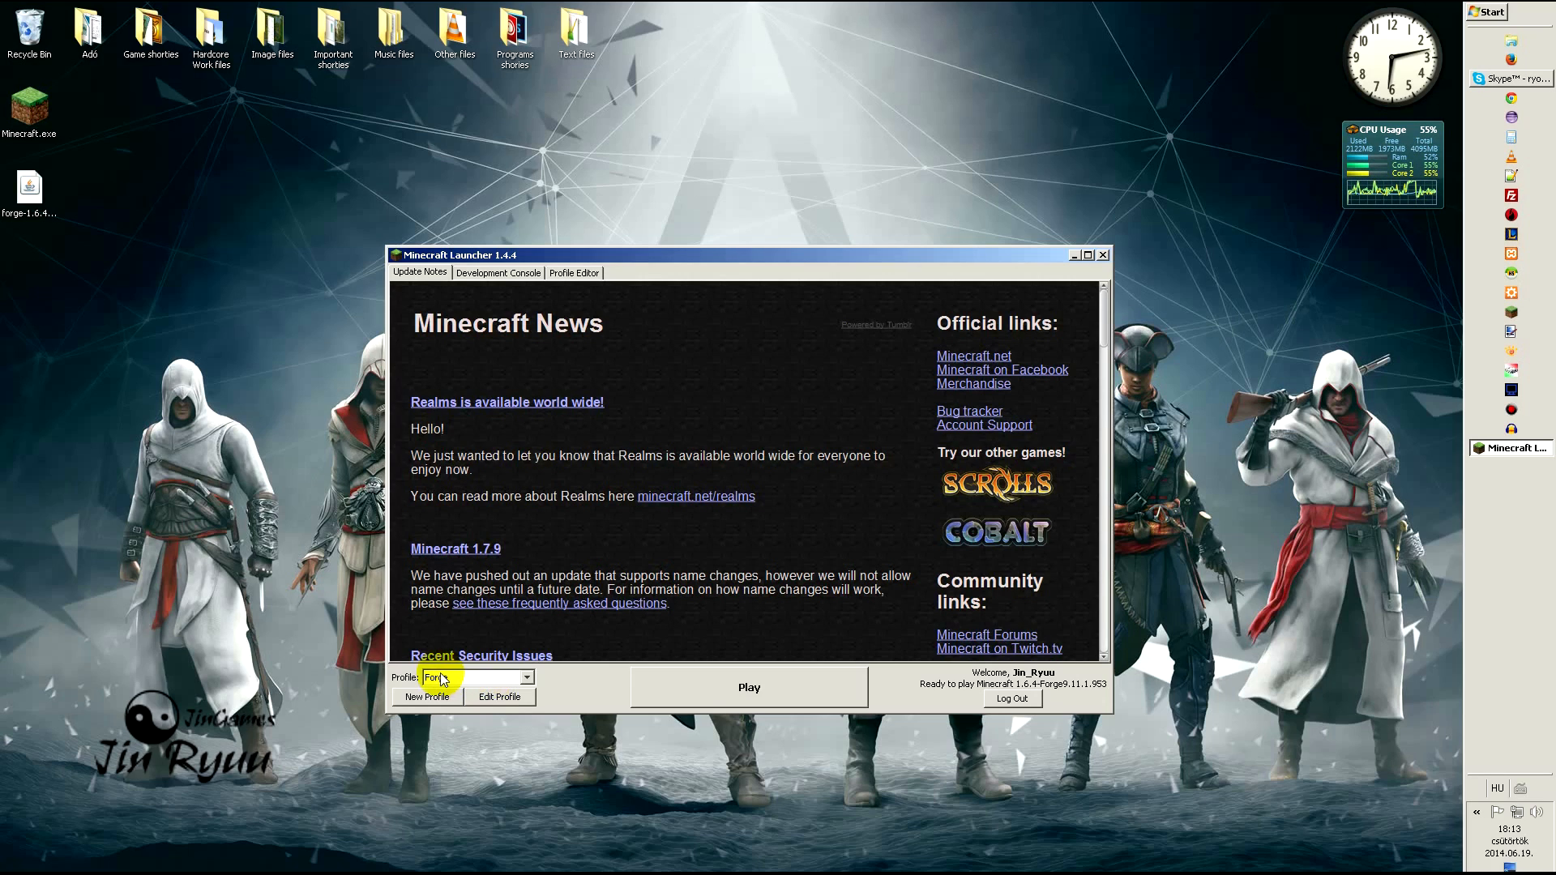
Step: Edit the profile as Forge build 953 using version release 1.6.4-Forge9.11.1.953
{"action": "left_click", "coordinate": [499, 697]}
{"action": "type", "text": "Forge build 953"}
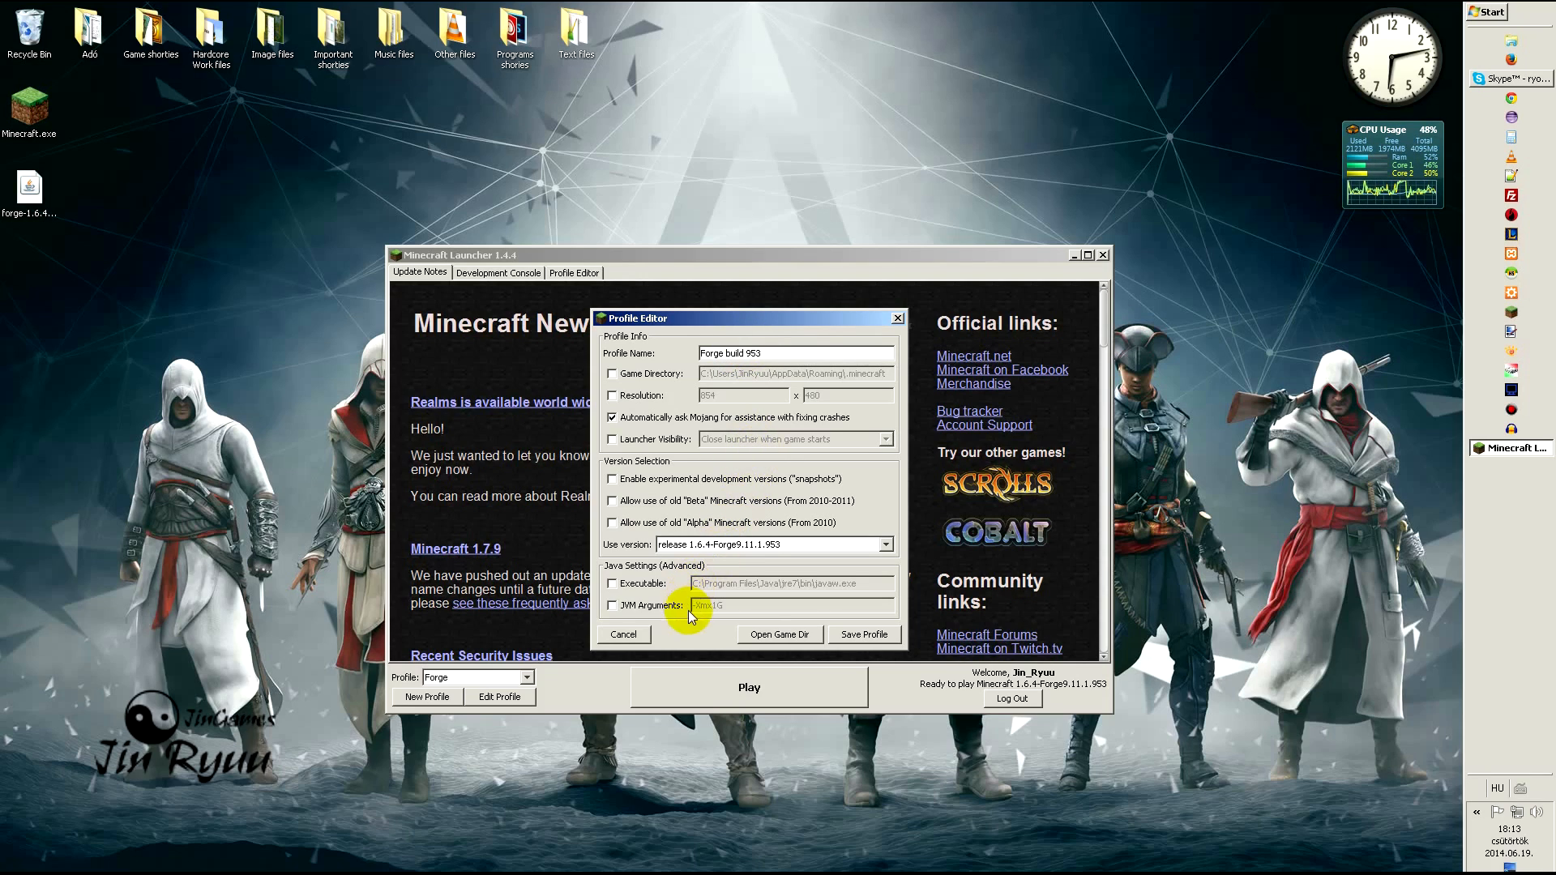
{"action": "left_click", "coordinate": [882, 545]}
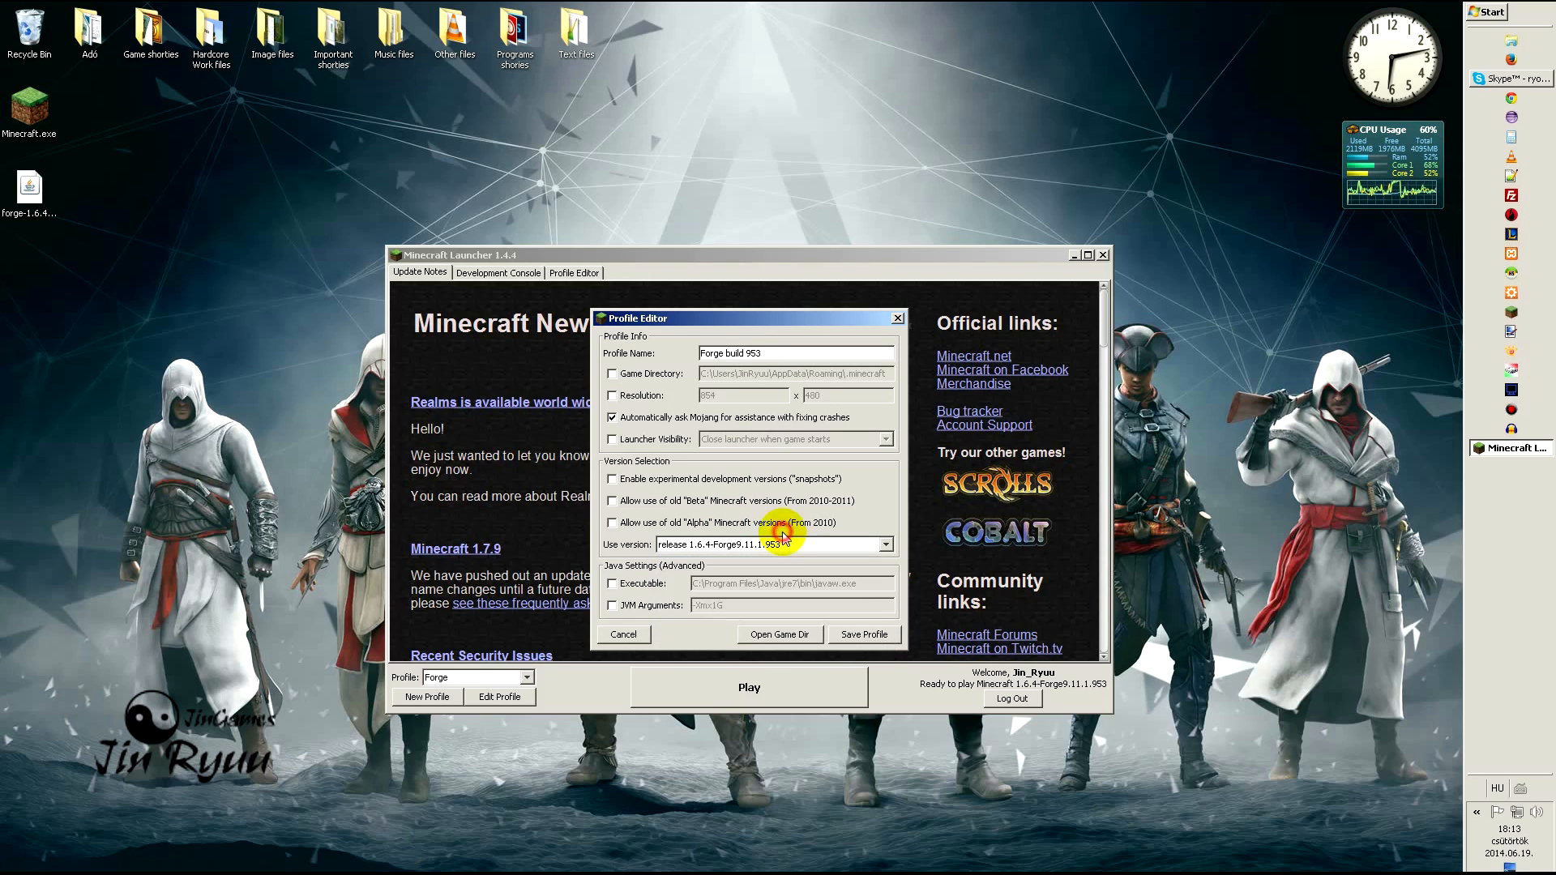
{"action": "left_click", "coordinate": [862, 634]}
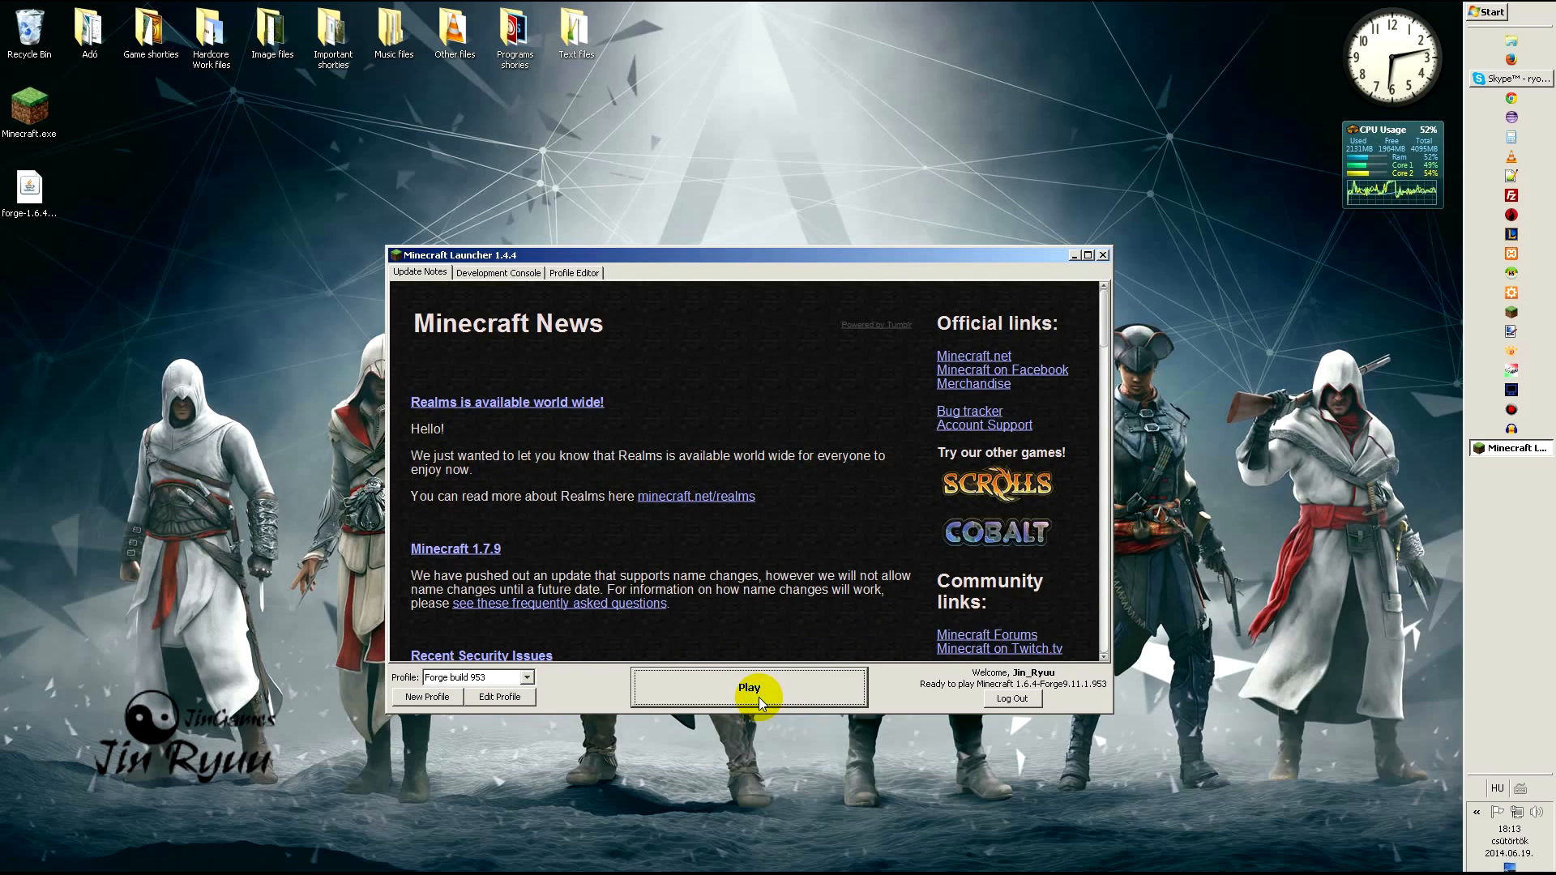
Step: Play the Forge build 953 profile so Minecraft 1.6.4 starts with Forge loaded
{"action": "left_click", "coordinate": [749, 687]}
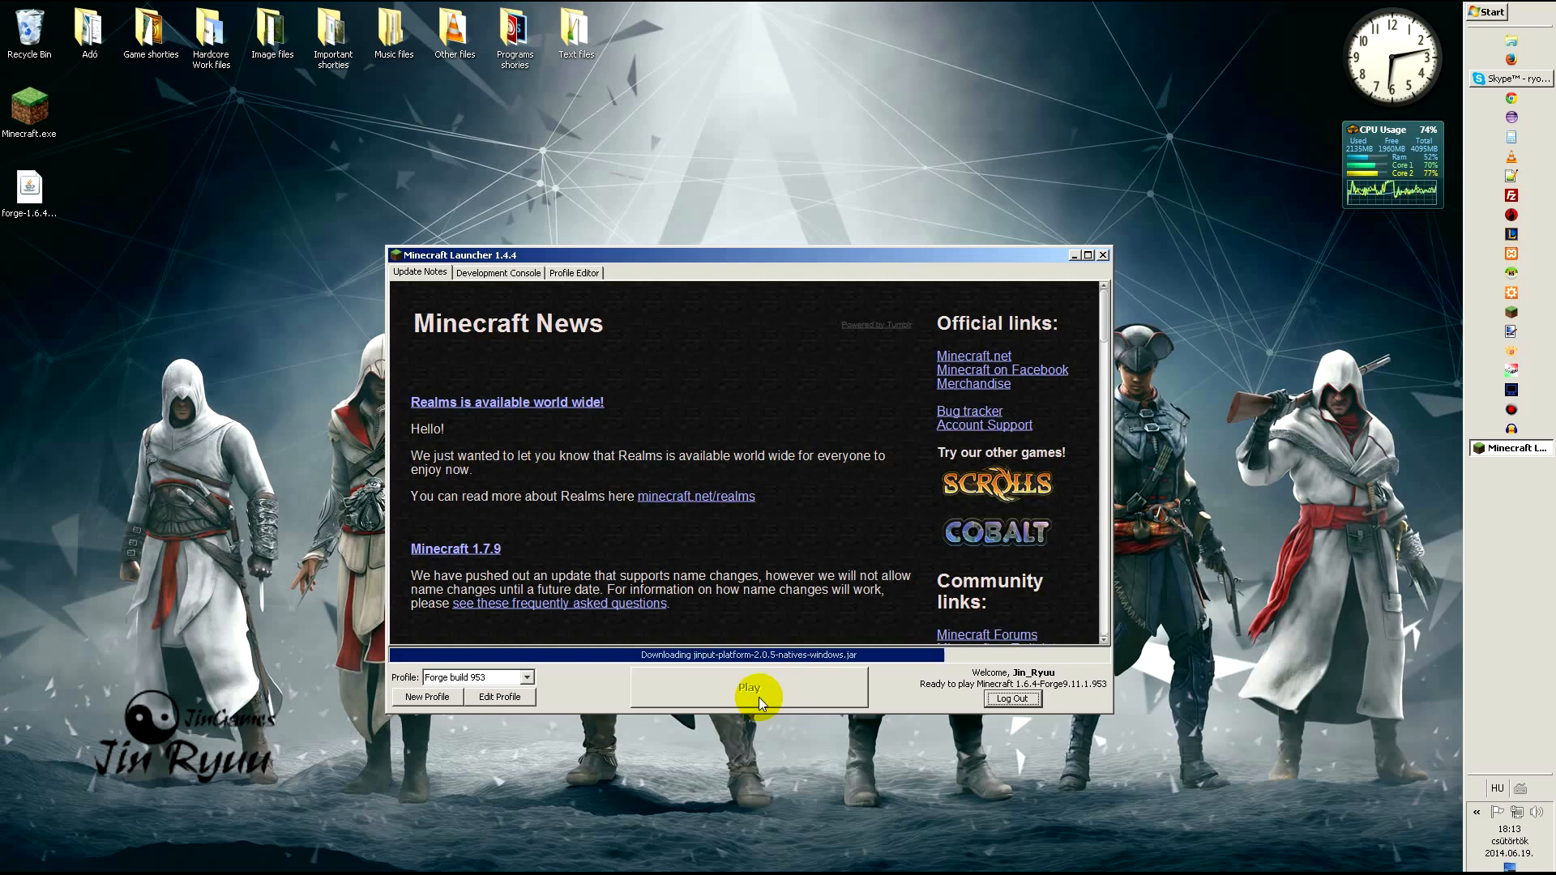
{"action": "left_click", "coordinate": [749, 687]}
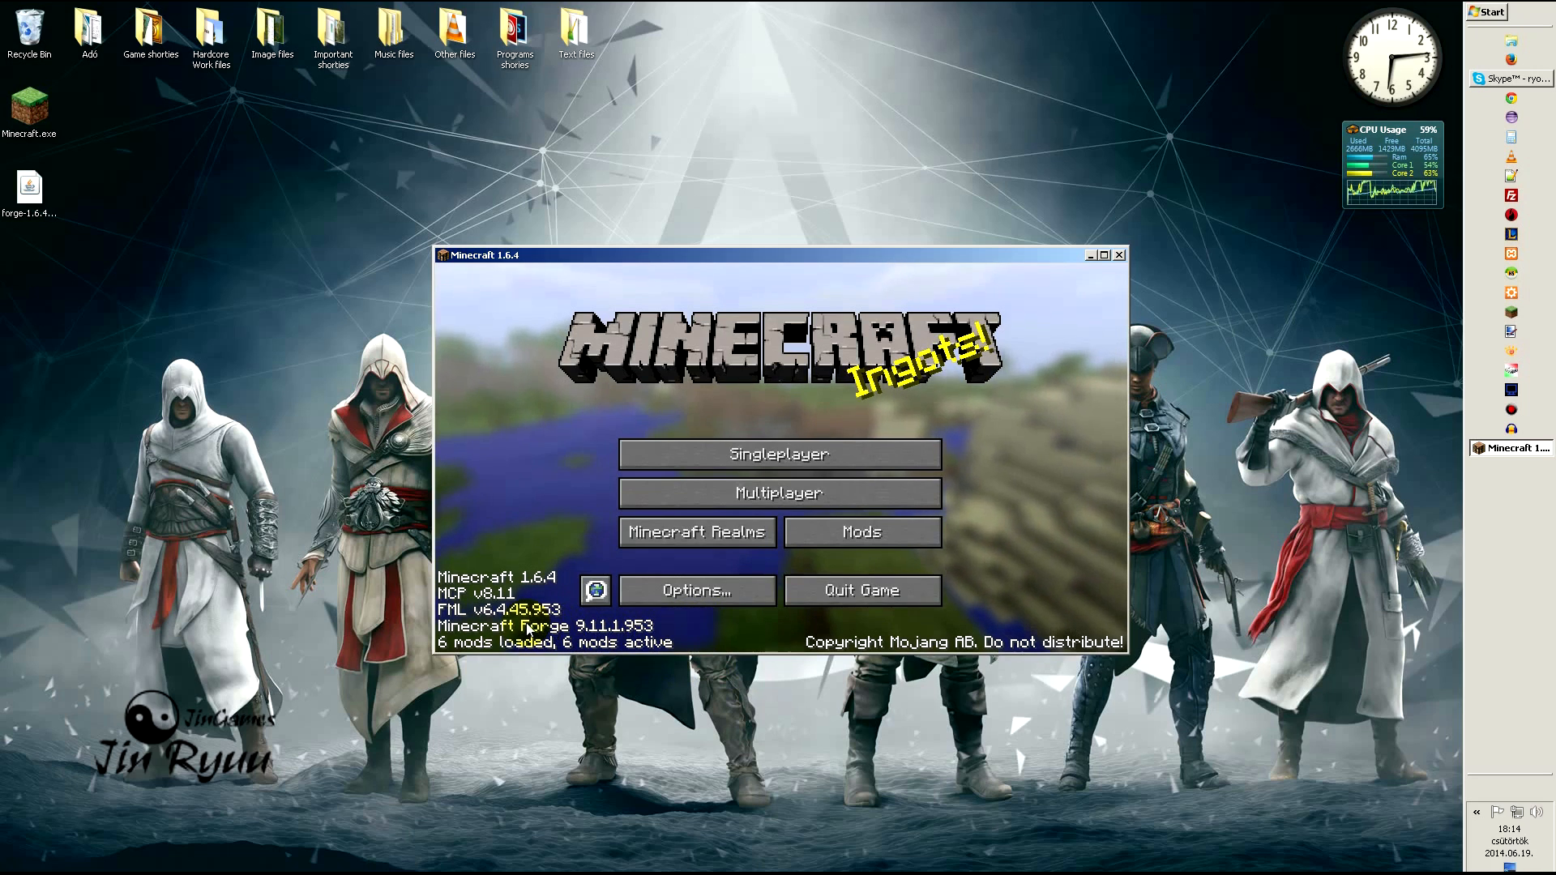
Step: Check JinRyuu's Mods Core and Dragon Block C in the Mods list, then quit the game
{"action": "left_click", "coordinate": [859, 531]}
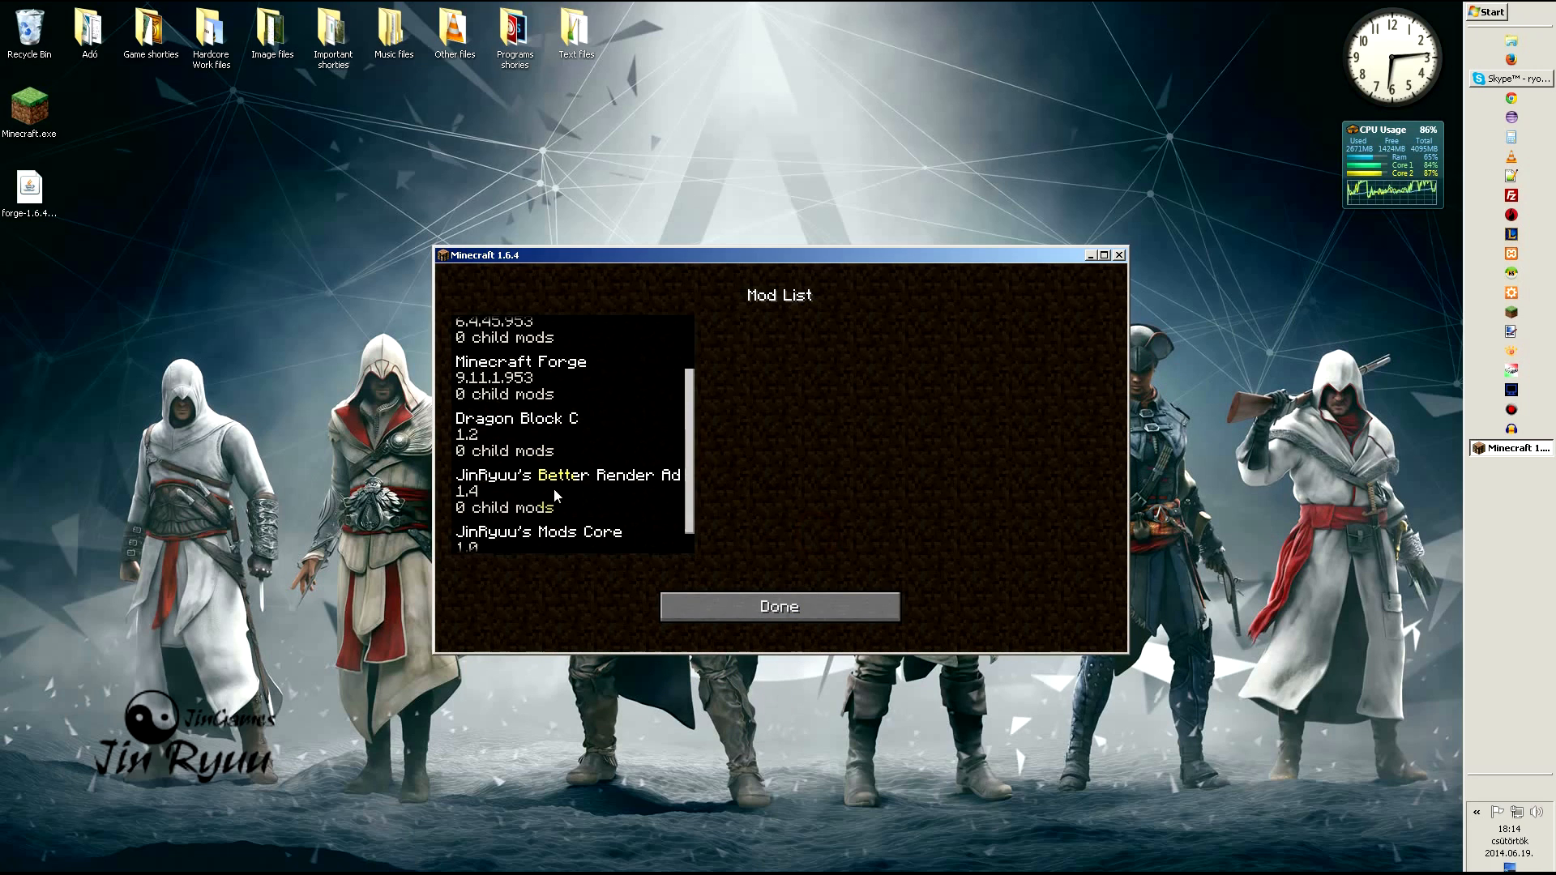
{"action": "left_click", "coordinate": [539, 514]}
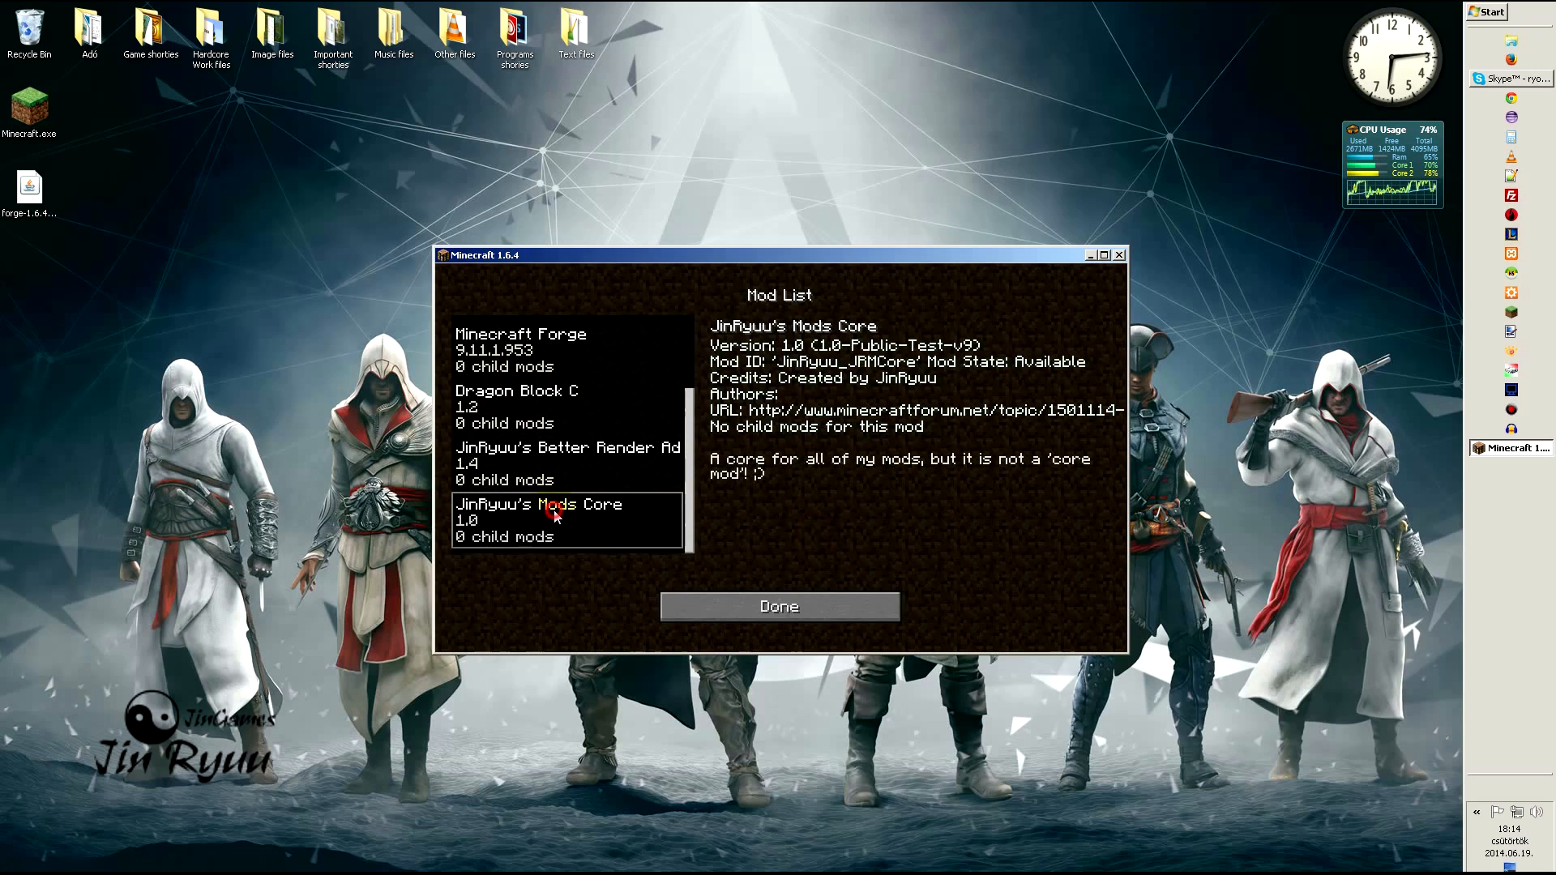
{"action": "left_click", "coordinate": [779, 606]}
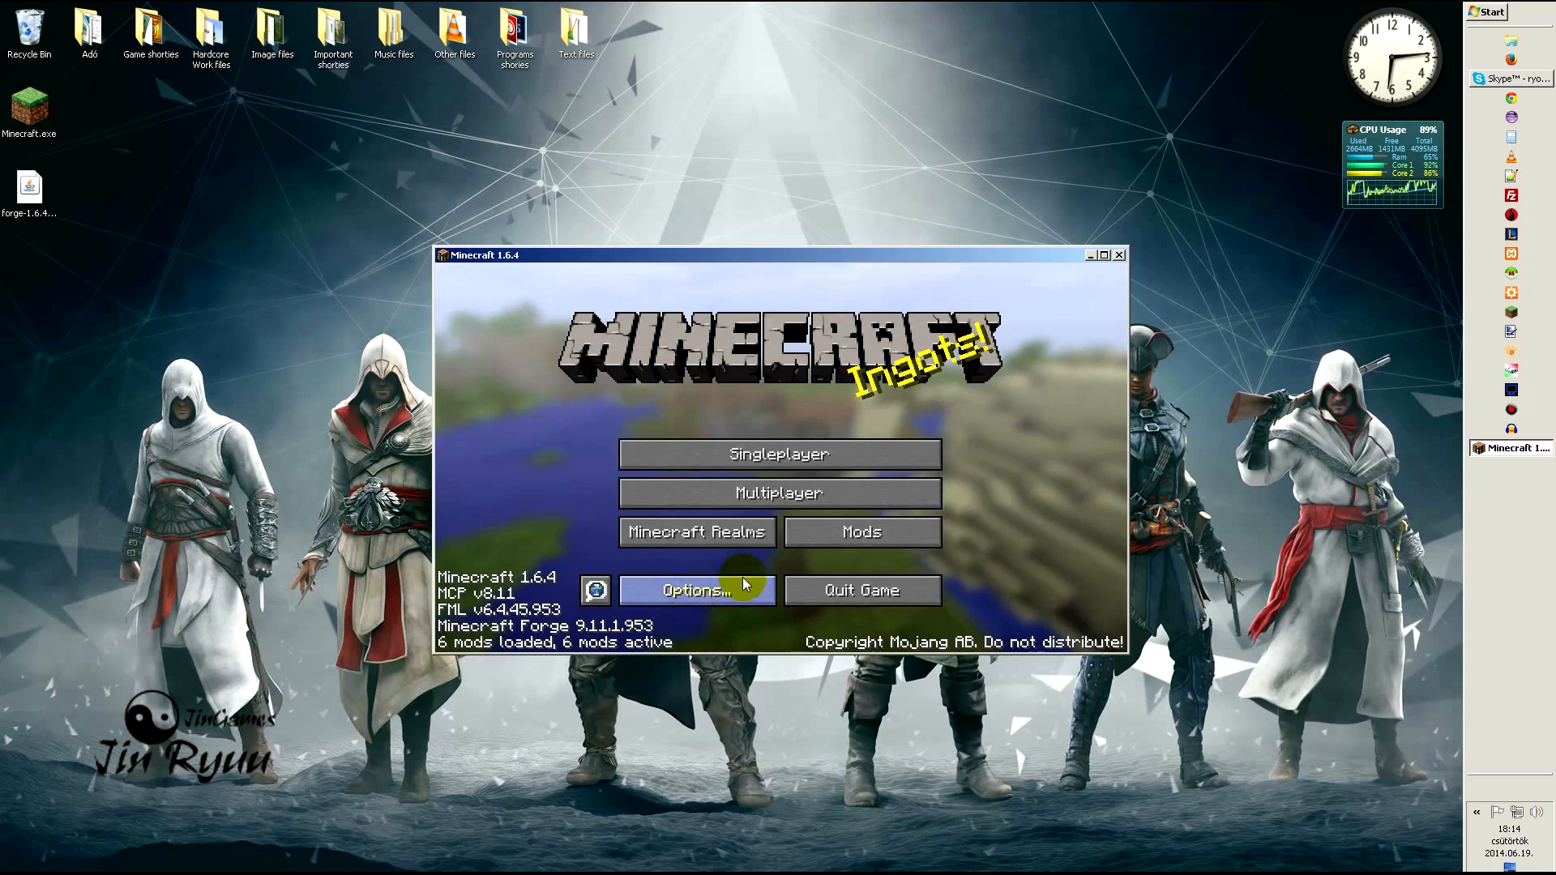
{"action": "mouse_move", "coordinate": [861, 590]}
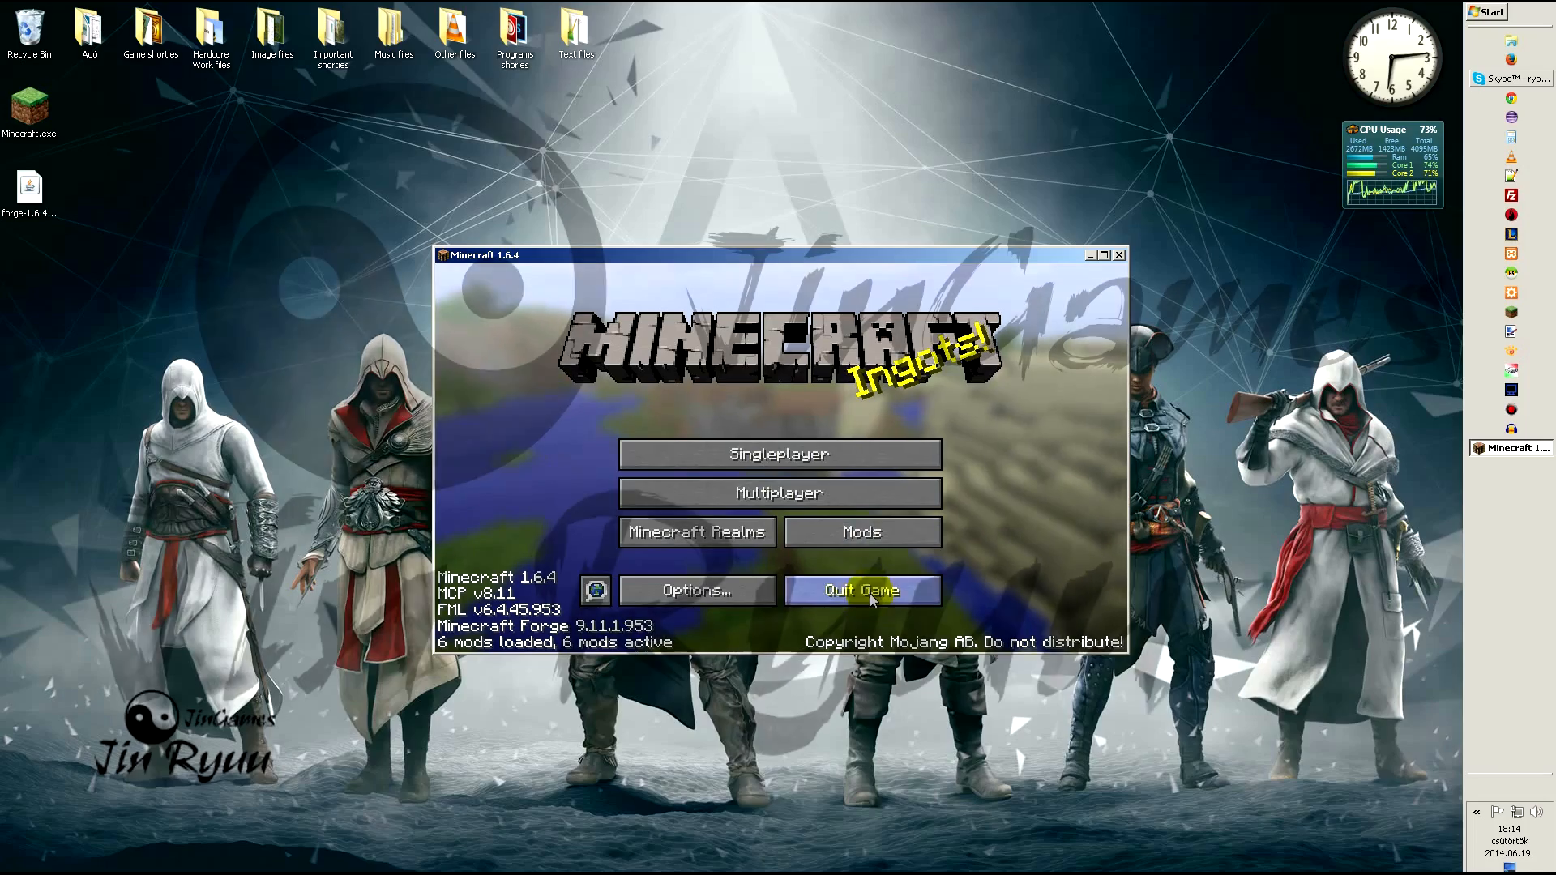
{"action": "left_click", "coordinate": [859, 590]}
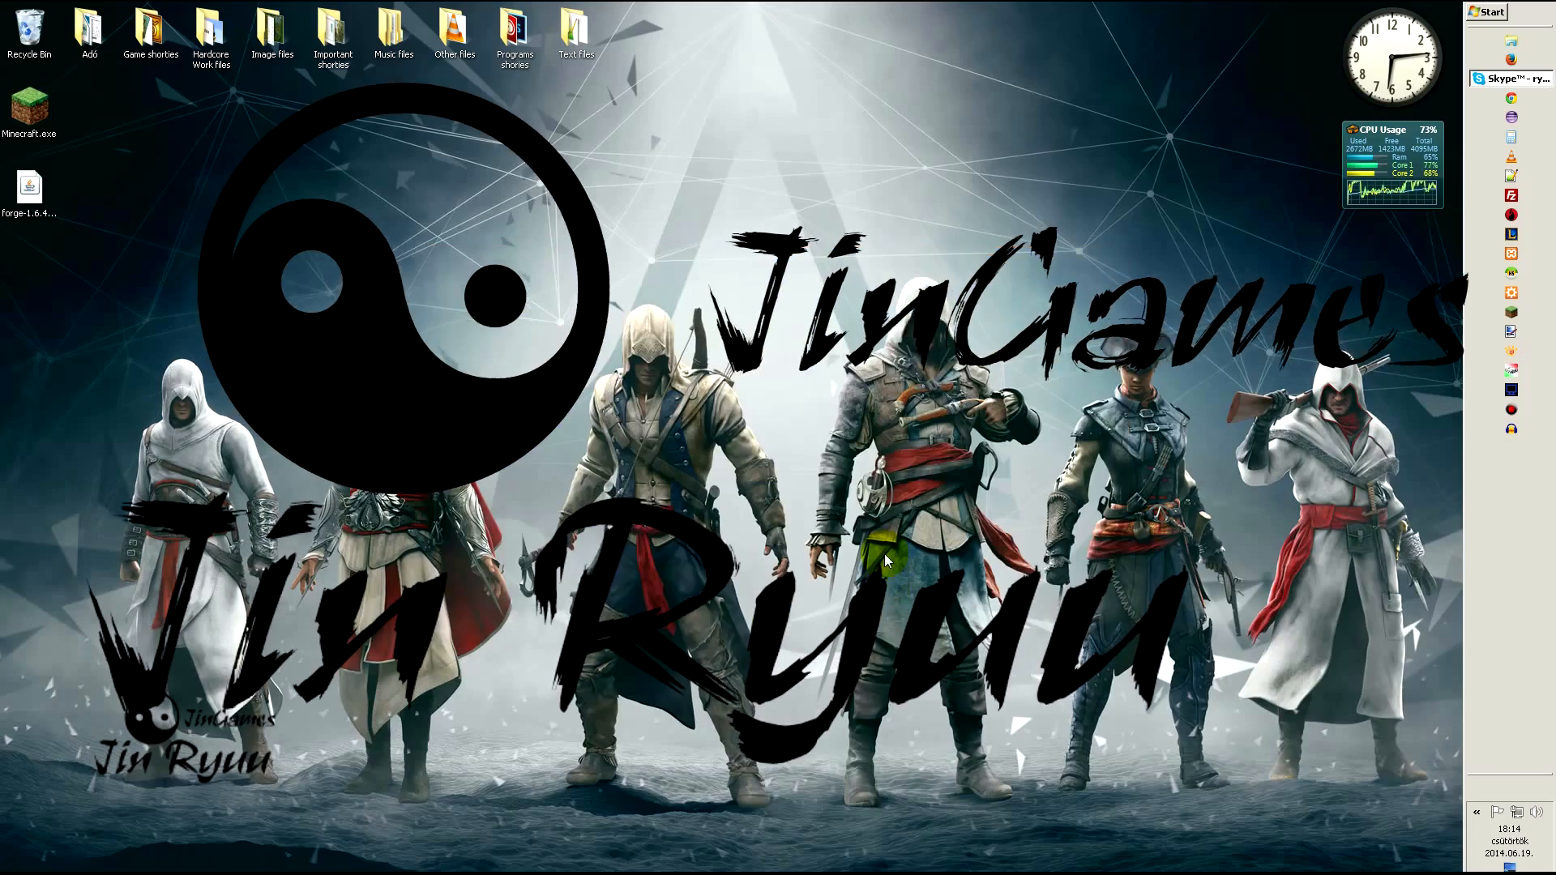